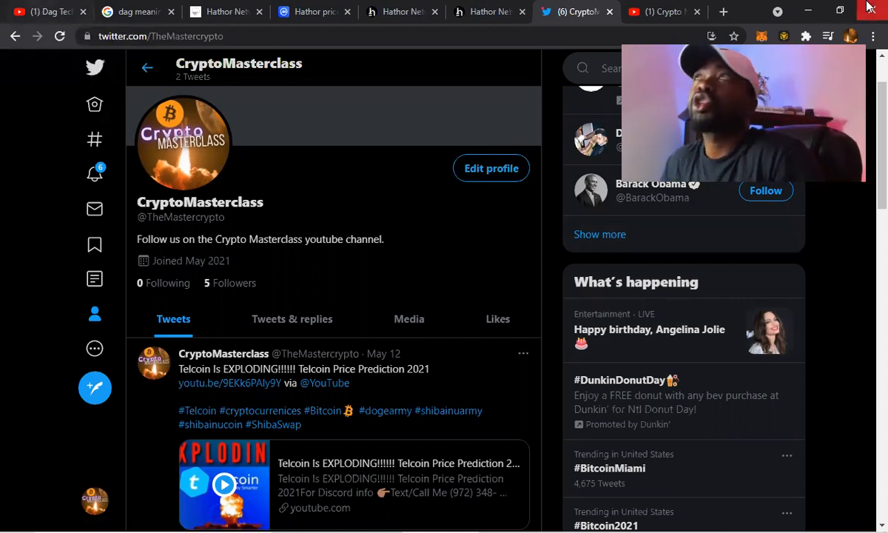
Step: Switch from the Crypto Masterclass Twitter profile to its YouTube channel home
{"action": "left_click", "coordinate": [655, 12]}
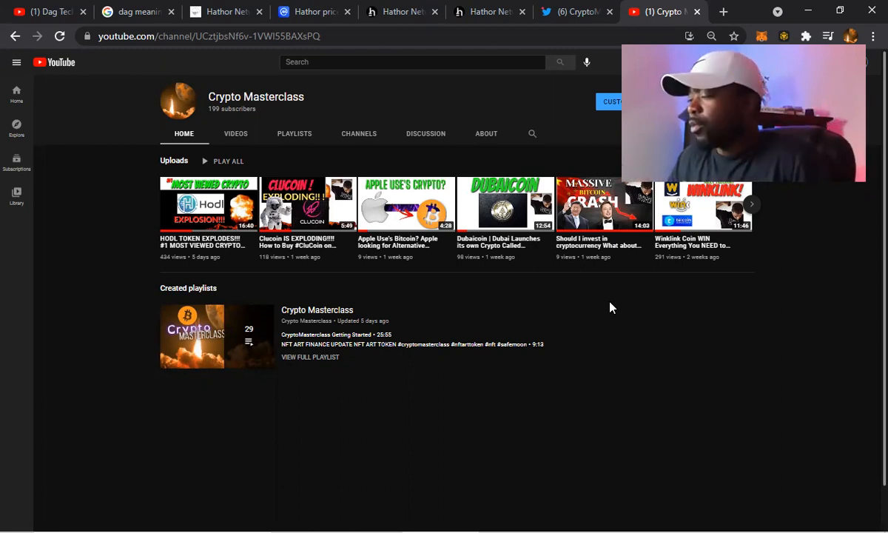
Step: Browse the channel's full uploaded-videos grid, then return to the adaptcrypto Hathor article
{"action": "left_click", "coordinate": [236, 134]}
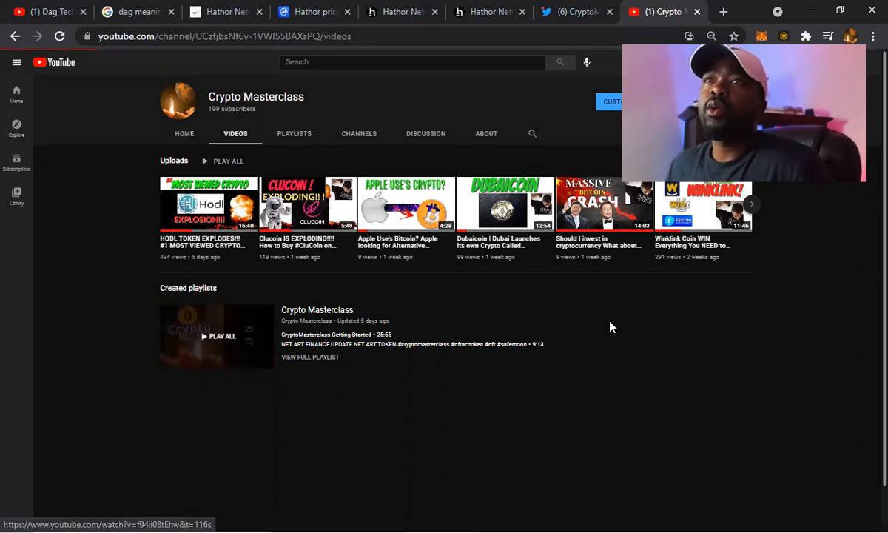
{"action": "scroll", "scroll_direction": "down", "scroll_amount": 3}
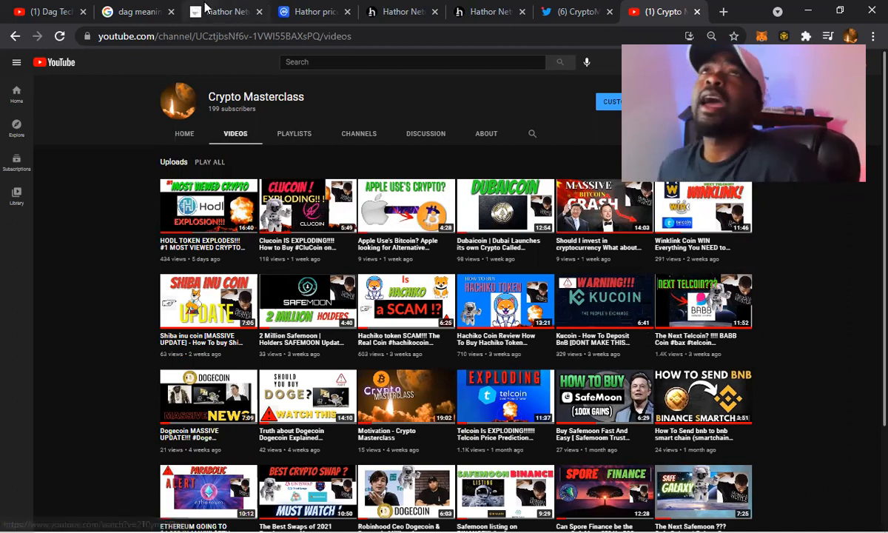
{"action": "left_click", "coordinate": [222, 12]}
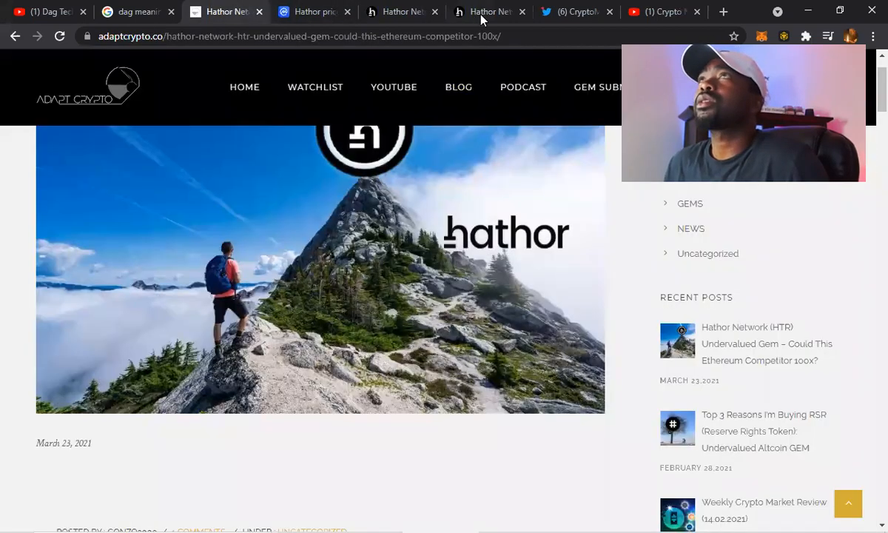
Step: Review the Hathor Labs about page down through its team roster on hathor.network
{"action": "left_click", "coordinate": [489, 12]}
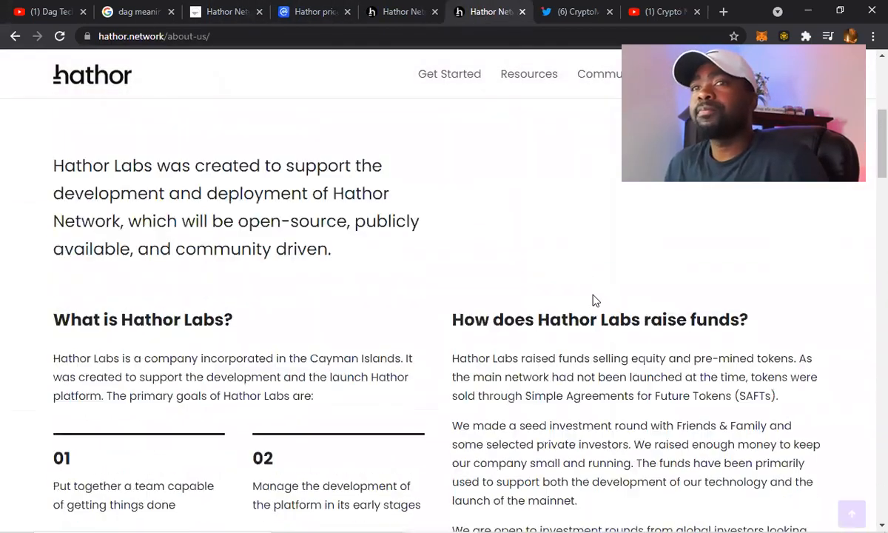
{"action": "scroll", "scroll_direction": "down", "scroll_amount": 3}
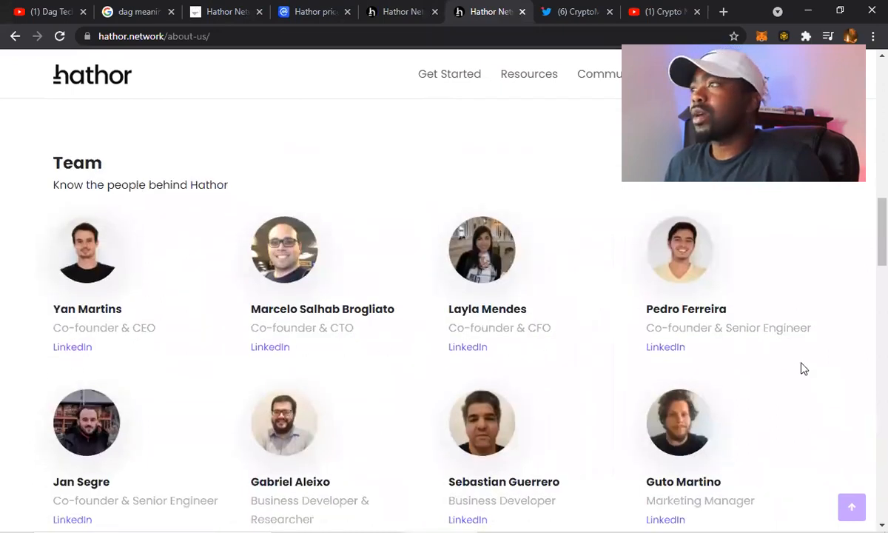
{"action": "scroll", "scroll_direction": "down", "scroll_amount": 3}
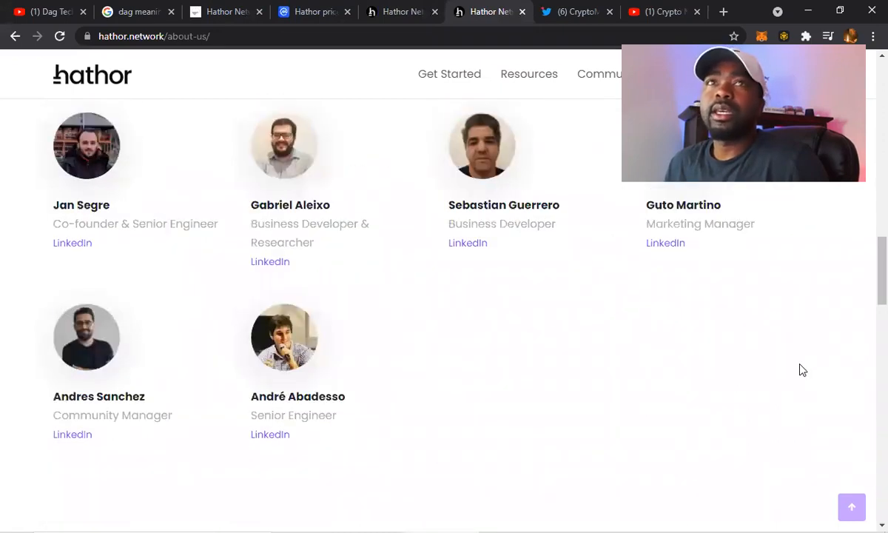
{"action": "scroll", "scroll_direction": "up", "scroll_amount": 3}
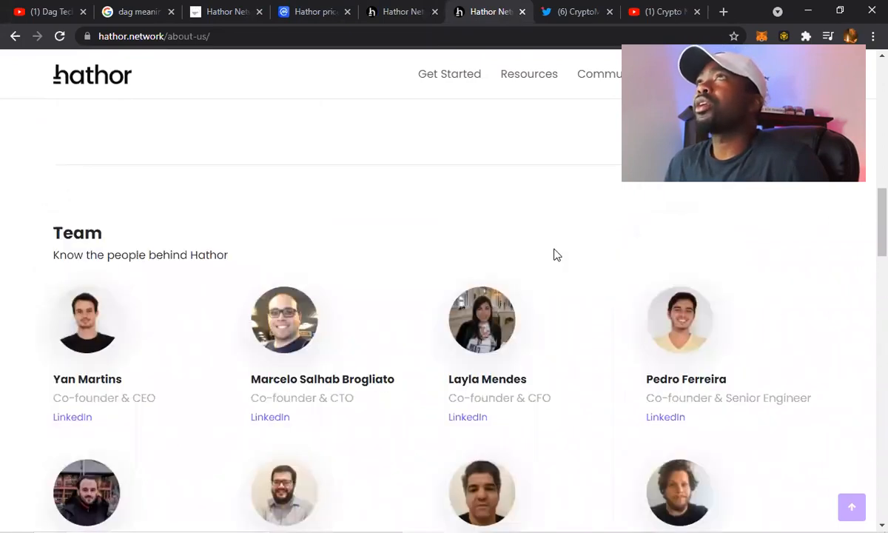
{"action": "mouse_move", "coordinate": [324, 213]}
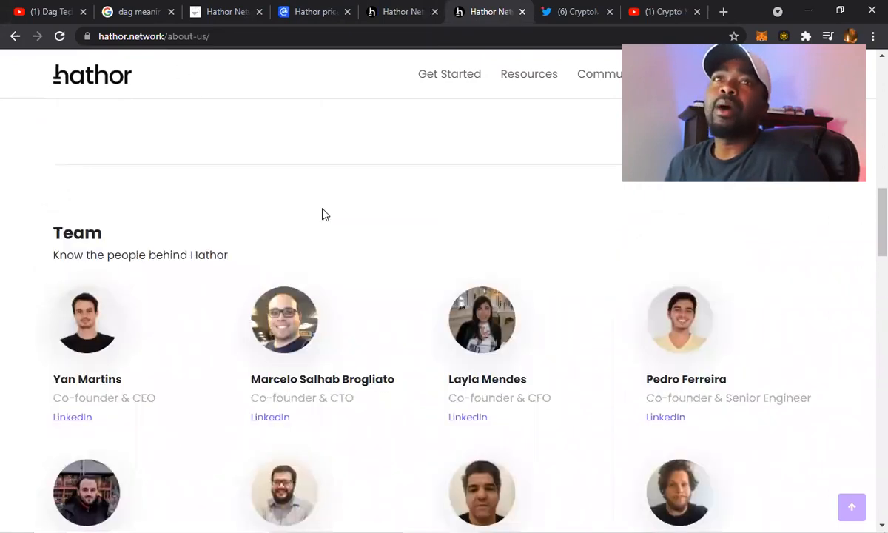
{"action": "scroll", "scroll_direction": "down", "scroll_amount": 3}
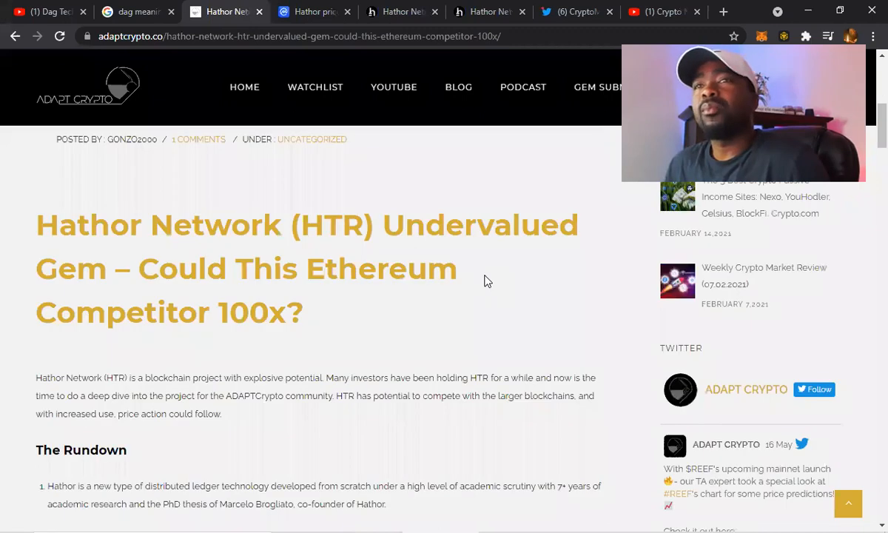
{"action": "scroll", "scroll_direction": "down", "scroll_amount": 3}
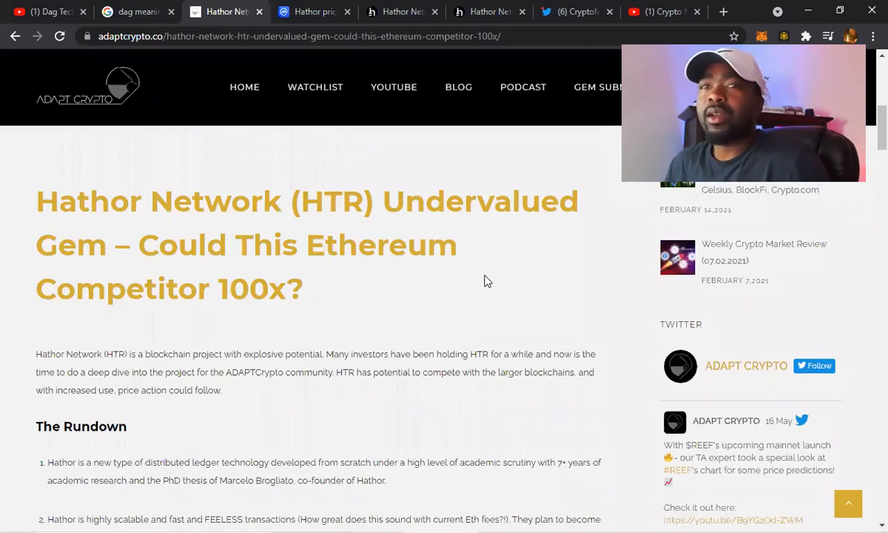
{"action": "scroll", "scroll_direction": "down", "scroll_amount": 3}
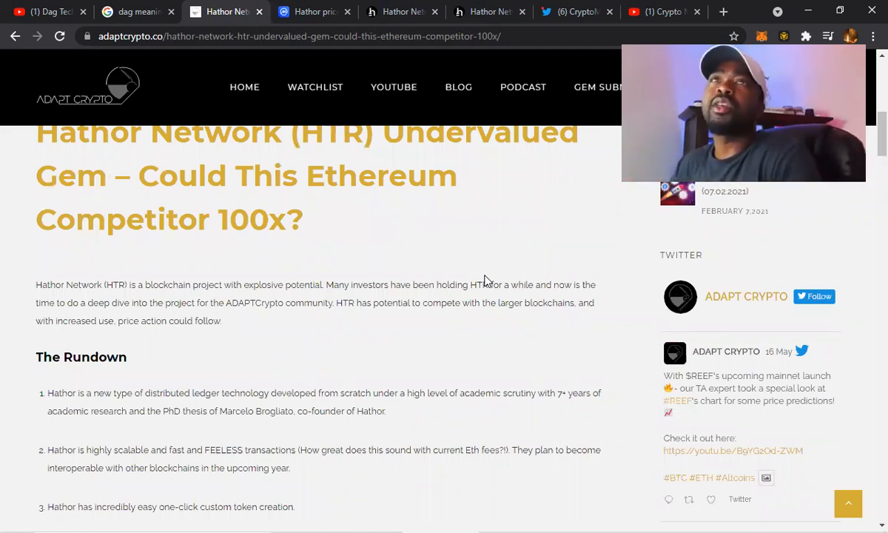
{"action": "scroll", "scroll_direction": "down", "scroll_amount": 3}
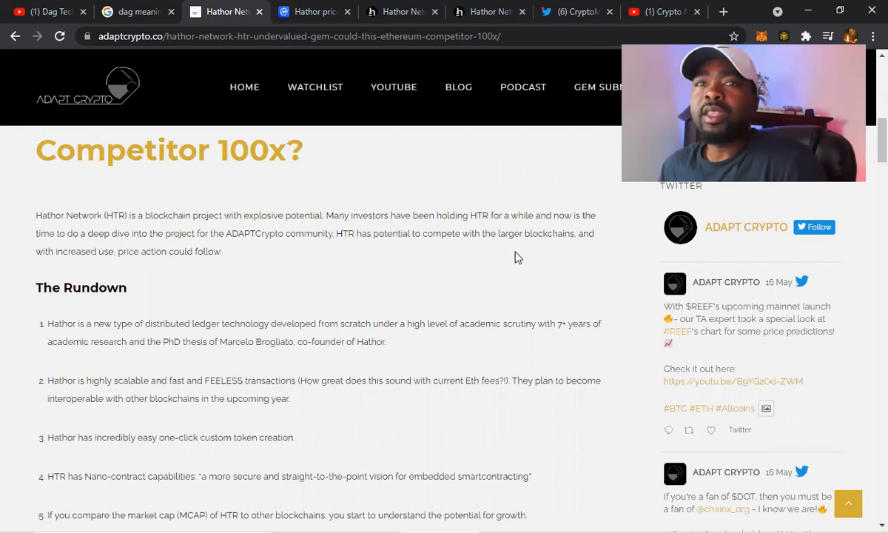
{"action": "scroll", "scroll_direction": "down", "scroll_amount": 3}
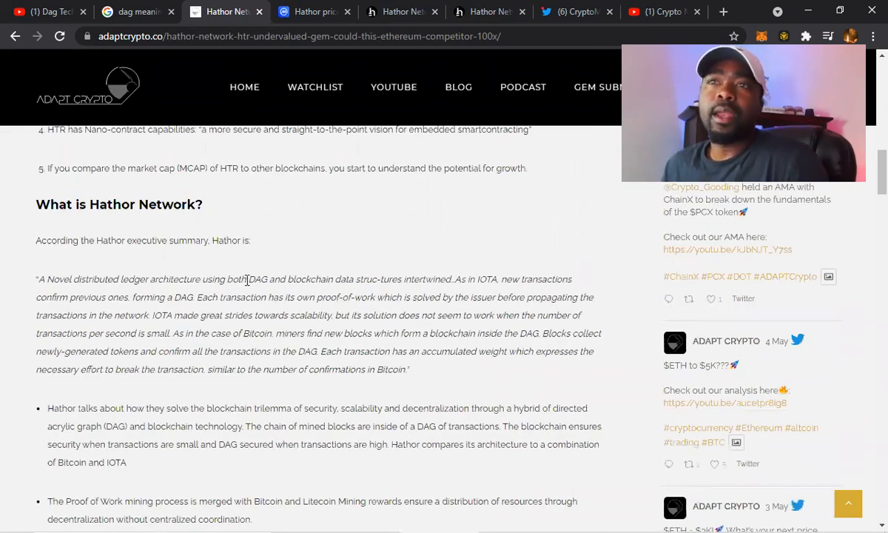
{"action": "double_click", "coordinate": [257, 279]}
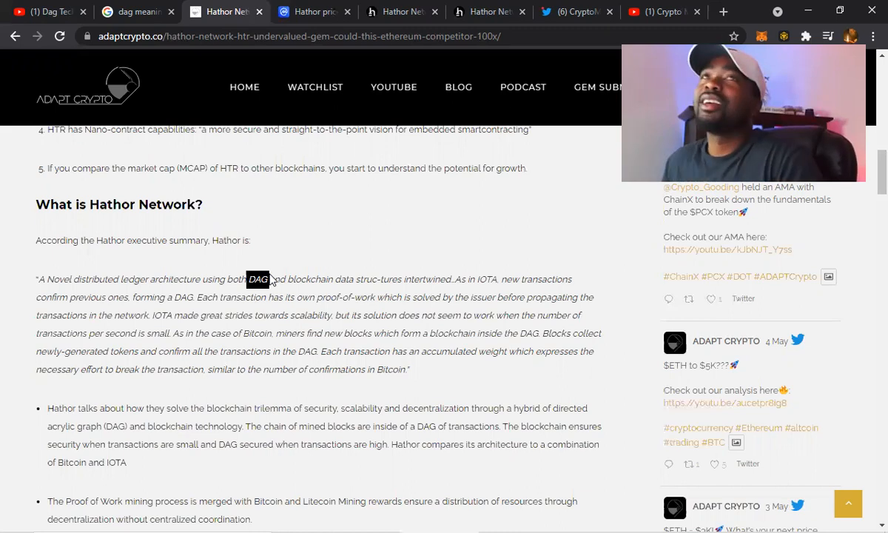
Step: Show the Google results for 'dag meaning crypto' with the Directed Acyclic Graph snippet
{"action": "left_click", "coordinate": [136, 12]}
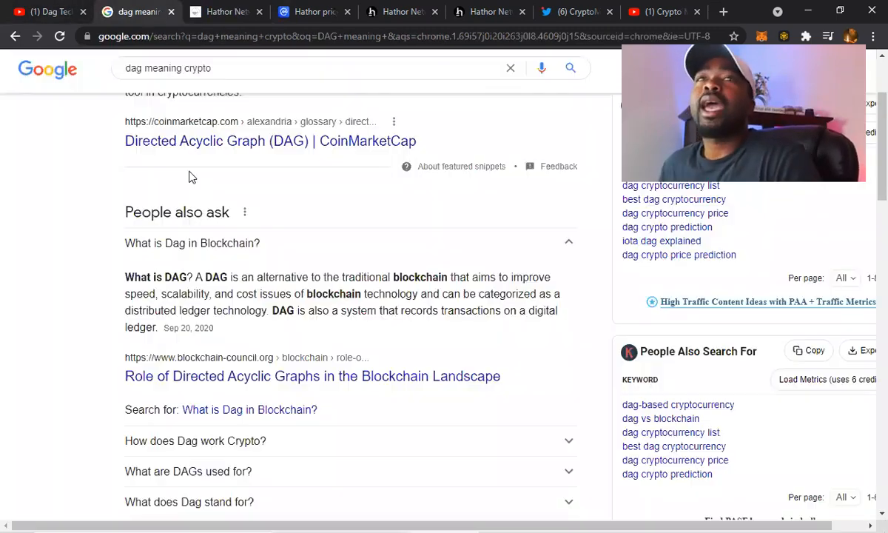
{"action": "mouse_move", "coordinate": [466, 423]}
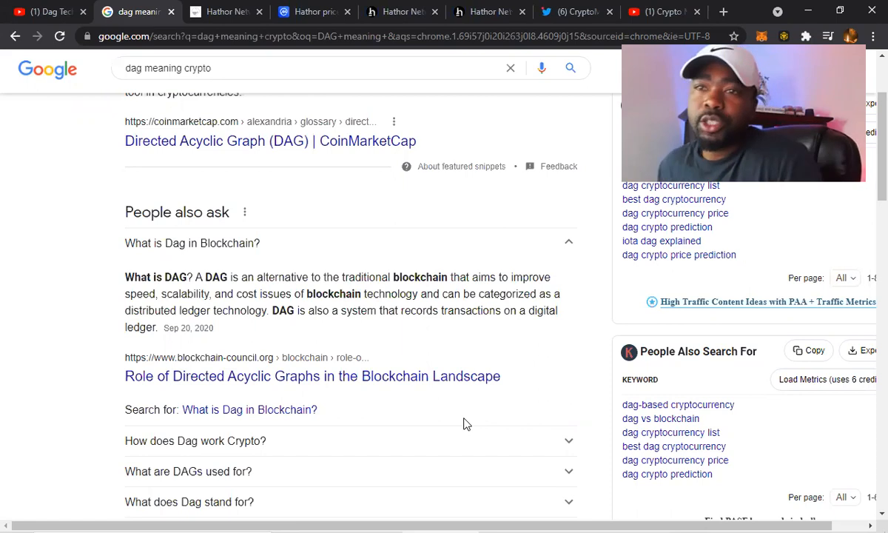
{"action": "mouse_move", "coordinate": [382, 456]}
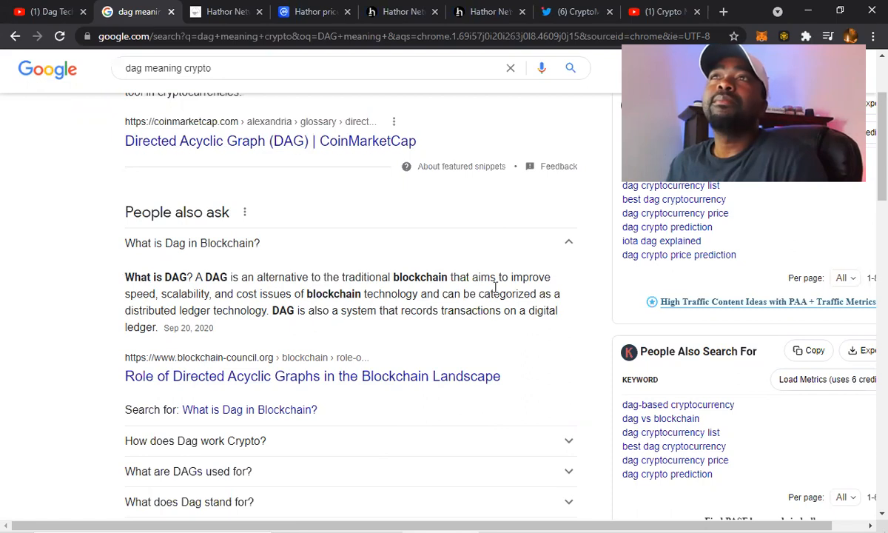
Step: Return to the adaptcrypto Hathor article and read down to The Rundown list of features
{"action": "left_click", "coordinate": [225, 12]}
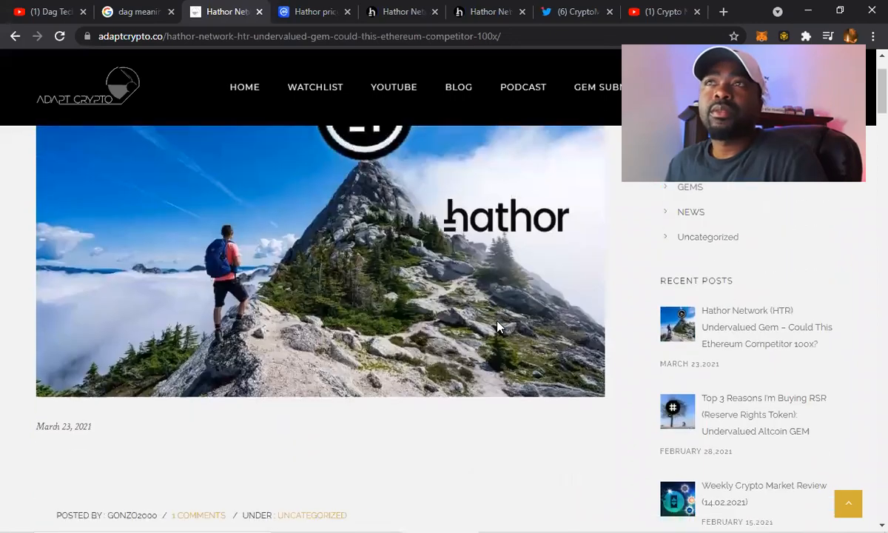
{"action": "scroll", "scroll_direction": "down", "scroll_amount": 3}
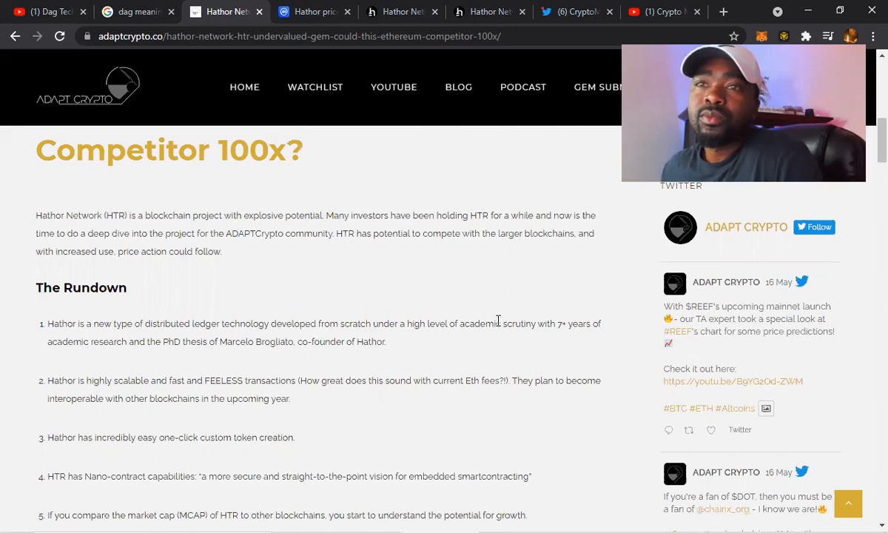
{"action": "scroll", "scroll_direction": "down", "scroll_amount": 3}
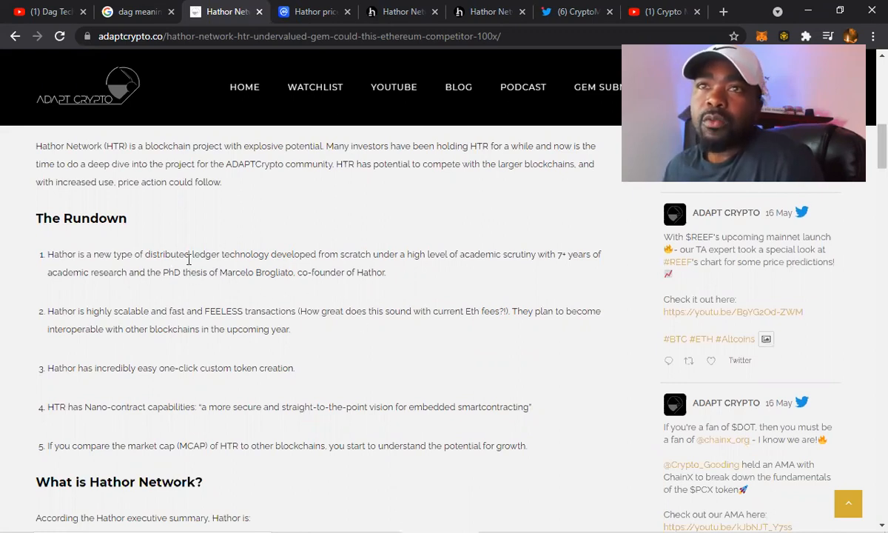
{"action": "mouse_move", "coordinate": [393, 281]}
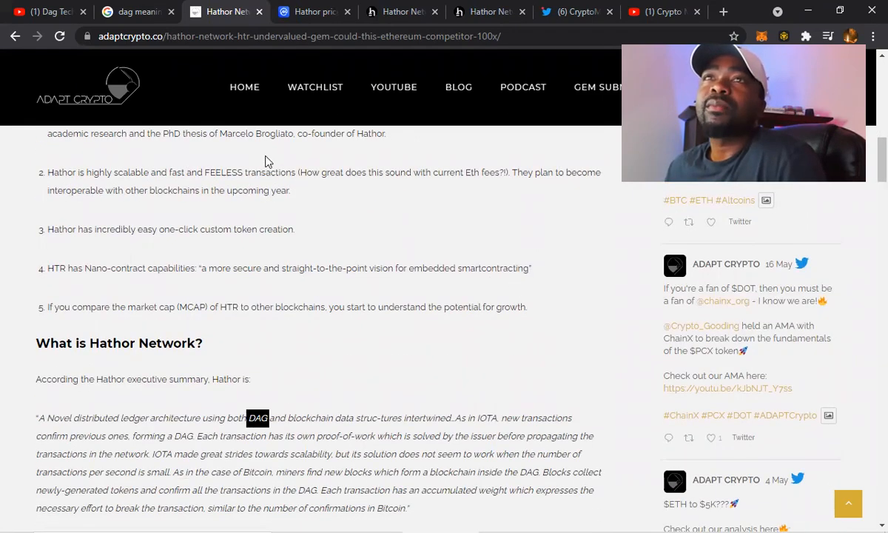
{"action": "mouse_move", "coordinate": [287, 185]}
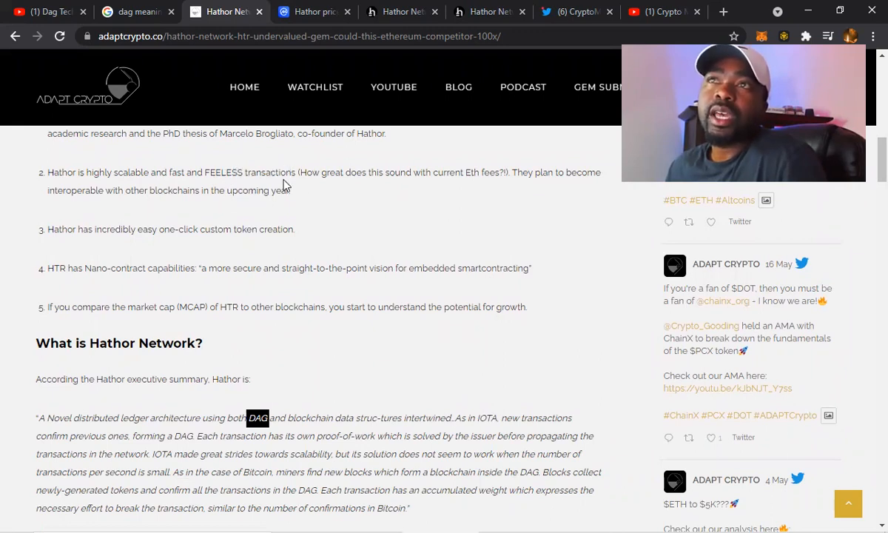
{"action": "mouse_move", "coordinate": [350, 269]}
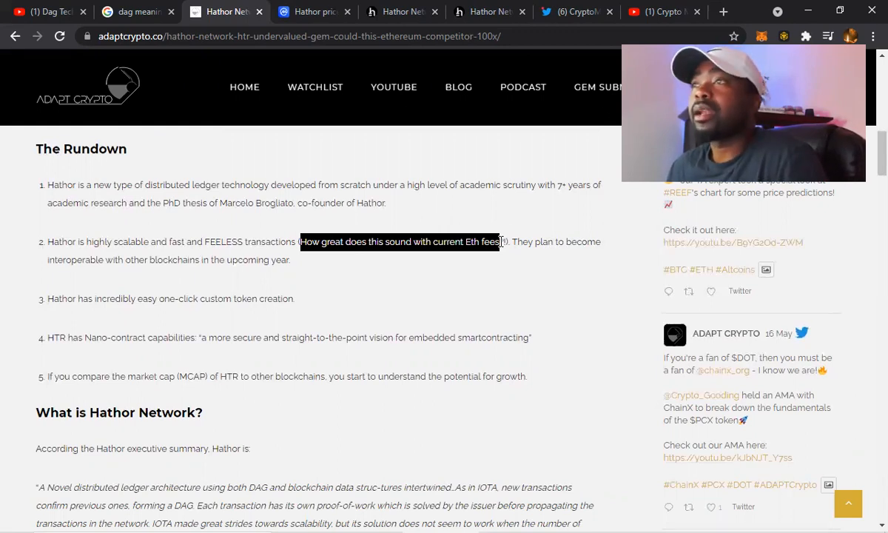
{"action": "left_click", "coordinate": [518, 243]}
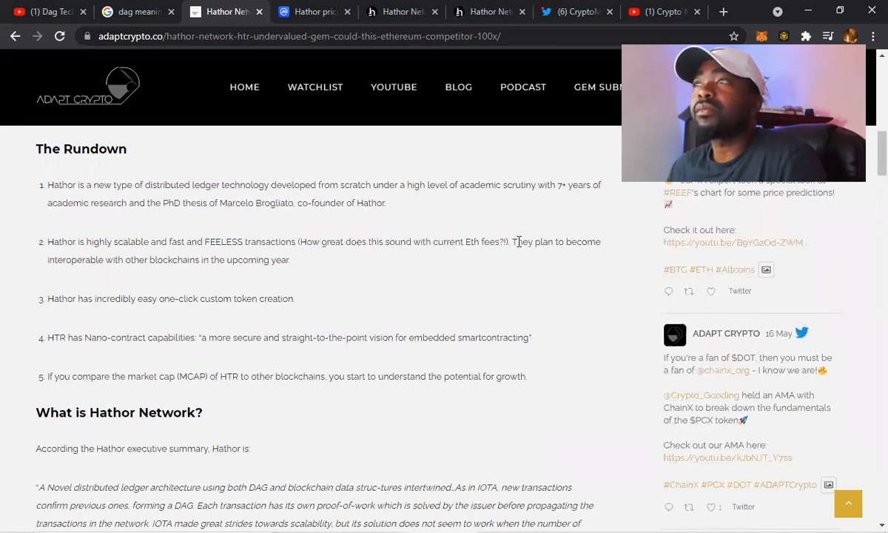
{"action": "mouse_move", "coordinate": [187, 259]}
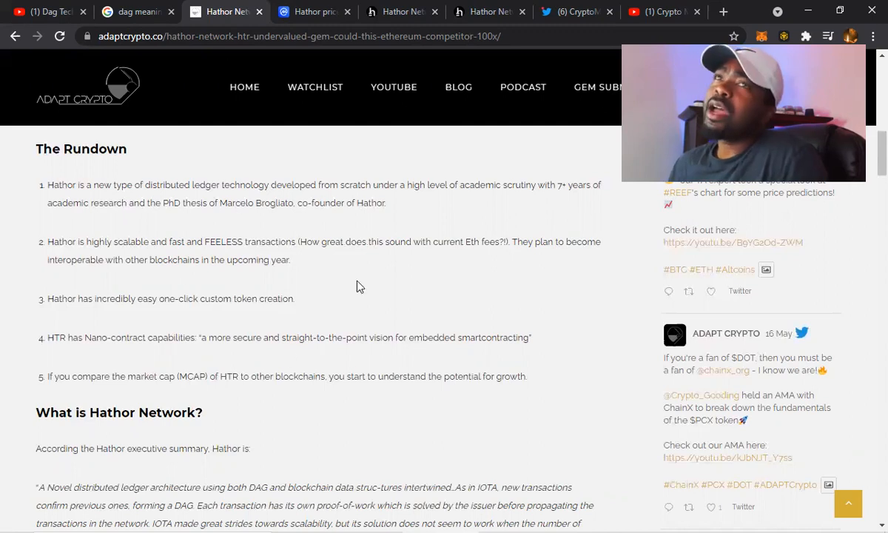
{"action": "mouse_move", "coordinate": [527, 270]}
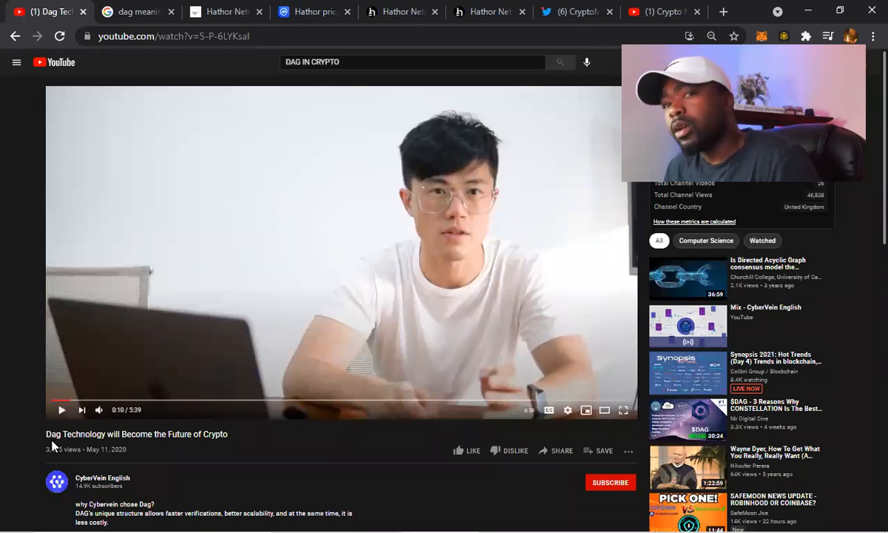
{"action": "mouse_move", "coordinate": [148, 476]}
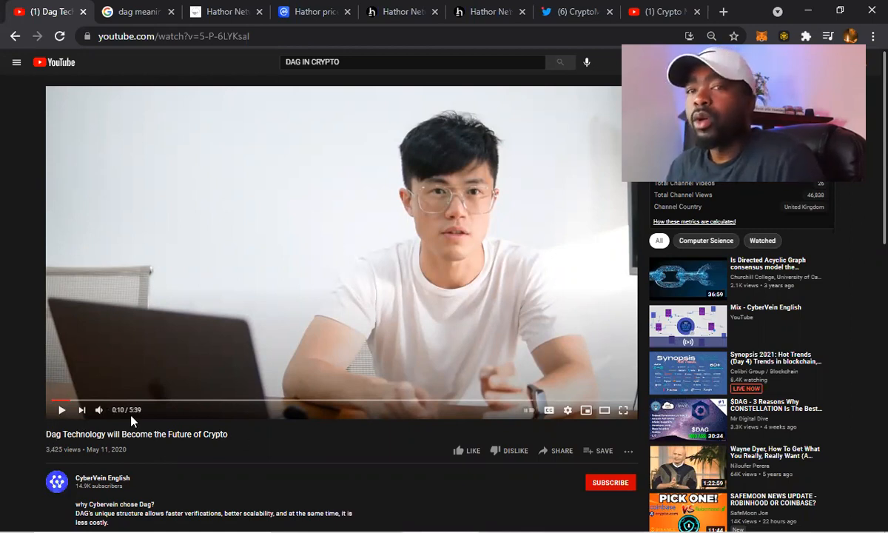
{"action": "mouse_move", "coordinate": [254, 274]}
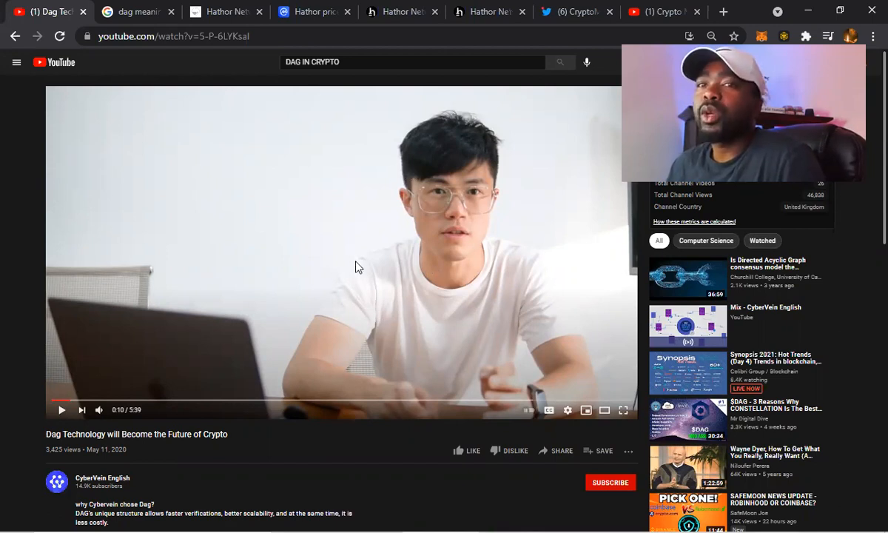
{"action": "mouse_move", "coordinate": [80, 407]}
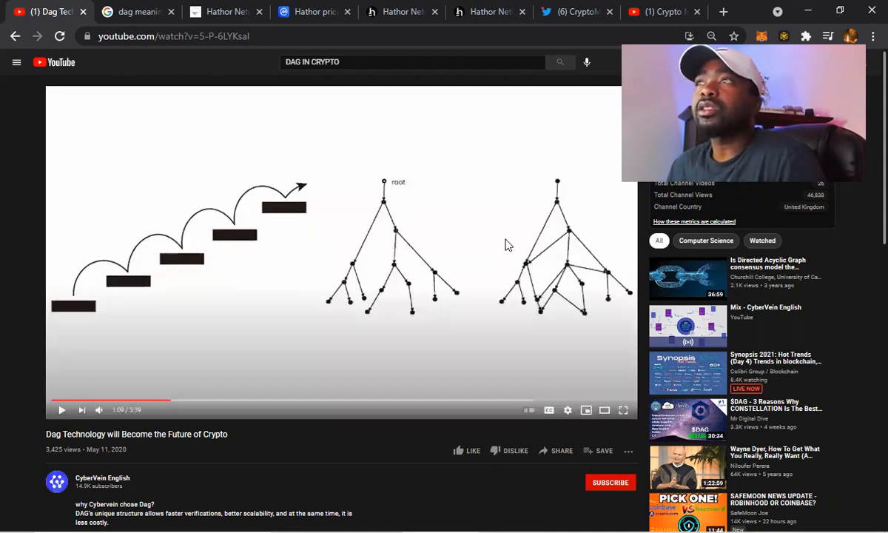
{"action": "mouse_move", "coordinate": [250, 369]}
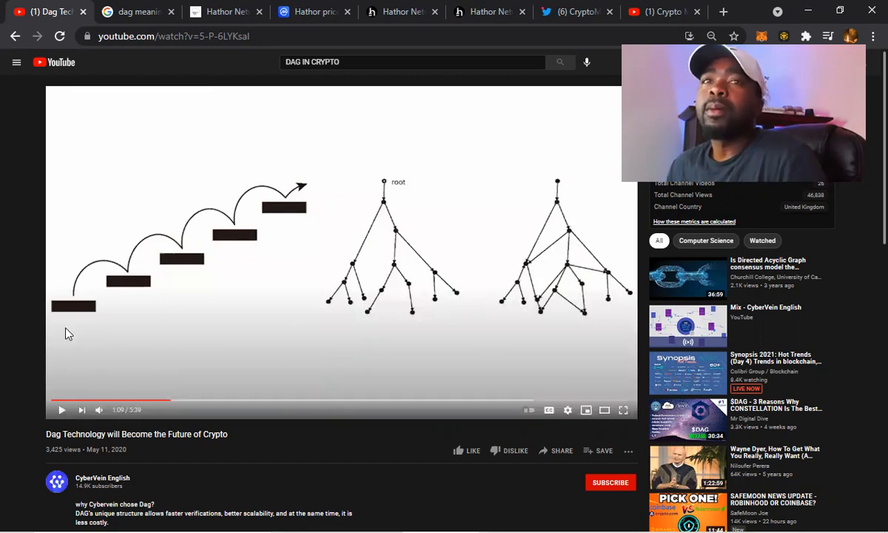
{"action": "mouse_move", "coordinate": [219, 248]}
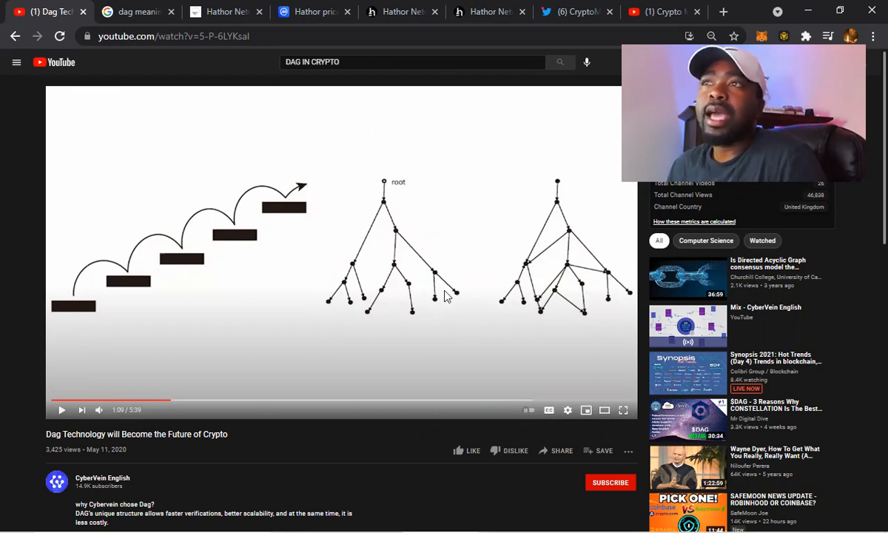
{"action": "mouse_move", "coordinate": [316, 325]}
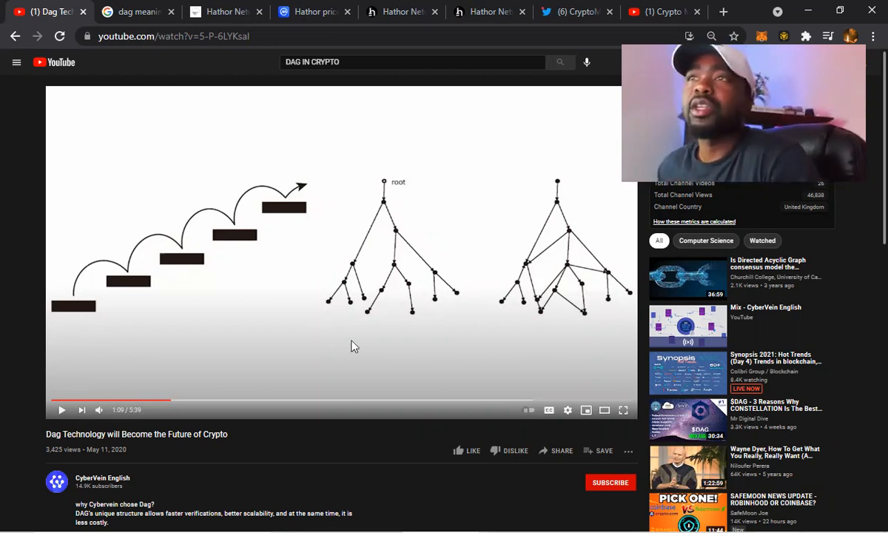
{"action": "mouse_move", "coordinate": [417, 146]}
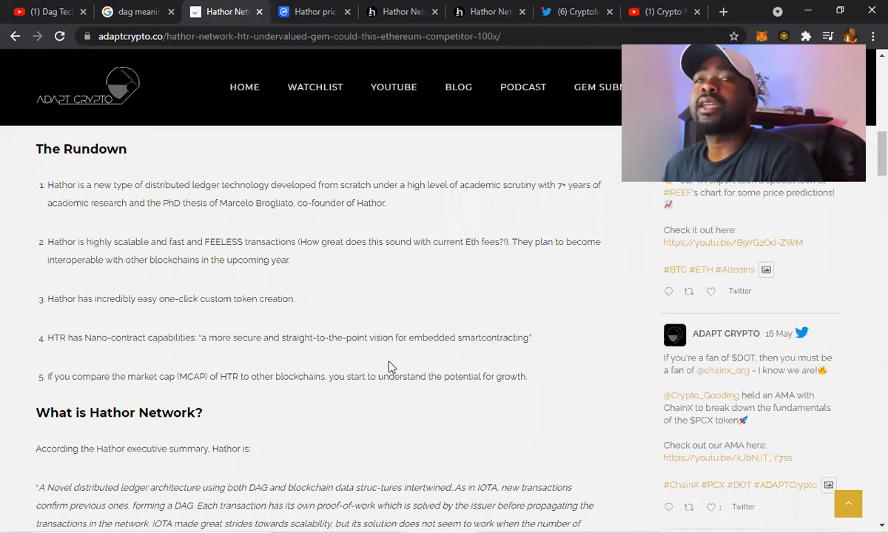
Step: Advance the article past 'What is Hathor Network?' to the nano-contracts, atomic swaps and token creation points
{"action": "scroll", "scroll_direction": "down", "scroll_amount": 3}
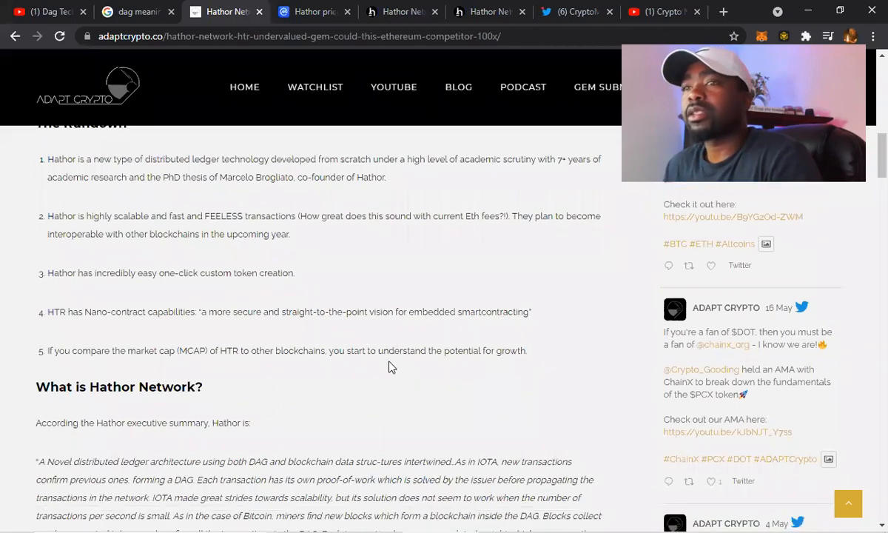
{"action": "scroll", "scroll_direction": "down", "scroll_amount": 3}
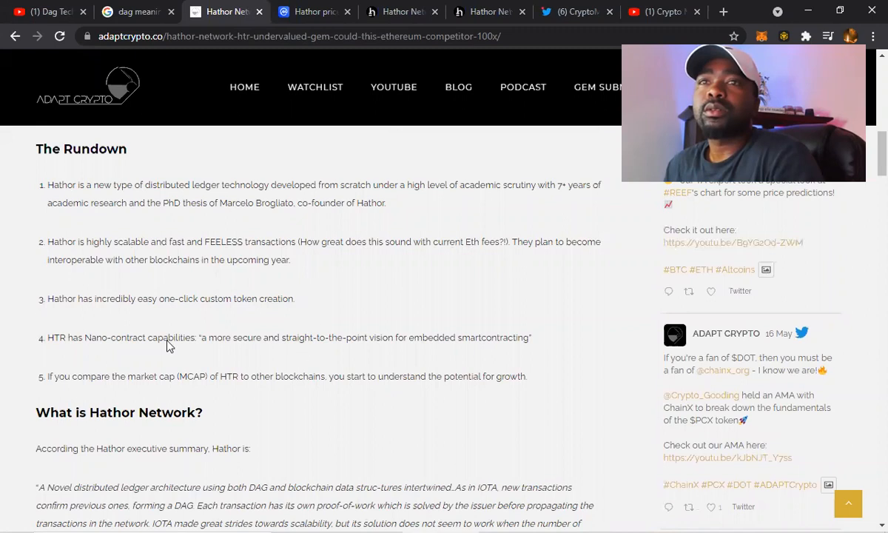
{"action": "mouse_move", "coordinate": [106, 313]}
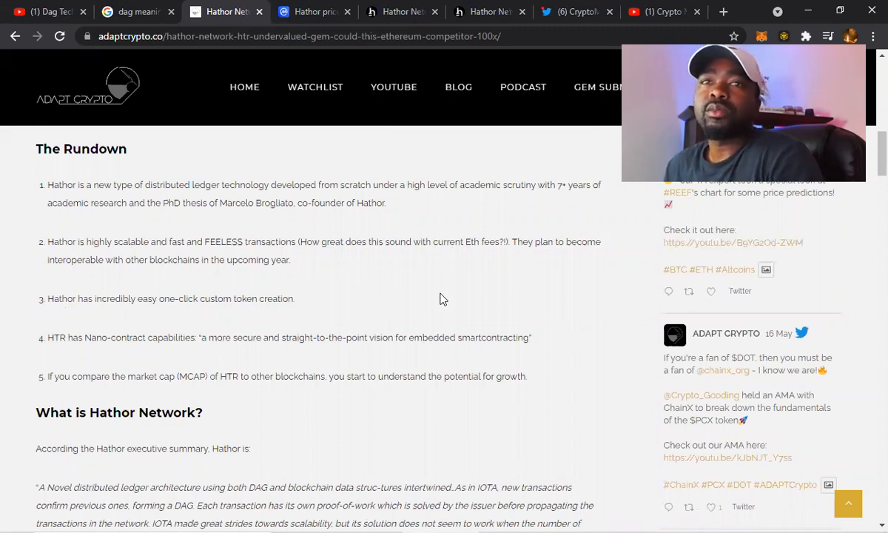
{"action": "scroll", "scroll_direction": "down", "scroll_amount": 3}
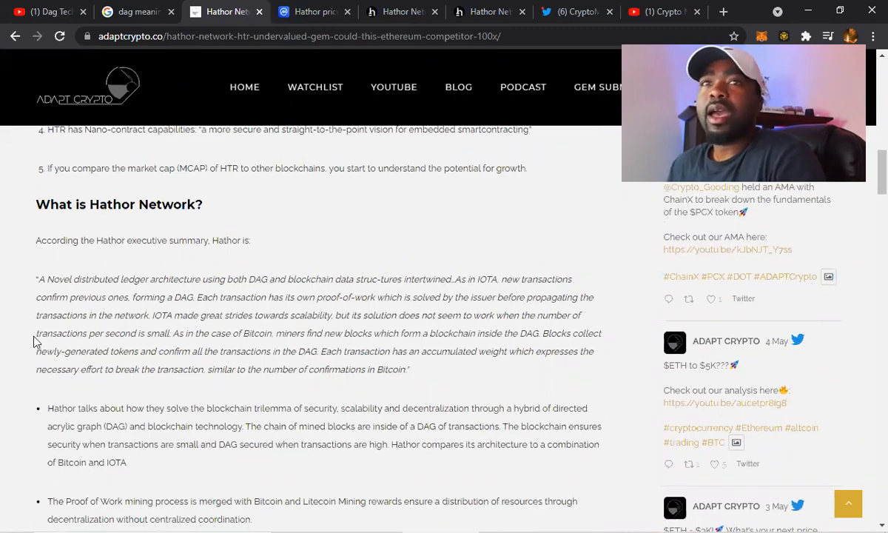
{"action": "scroll", "scroll_direction": "down", "scroll_amount": 3}
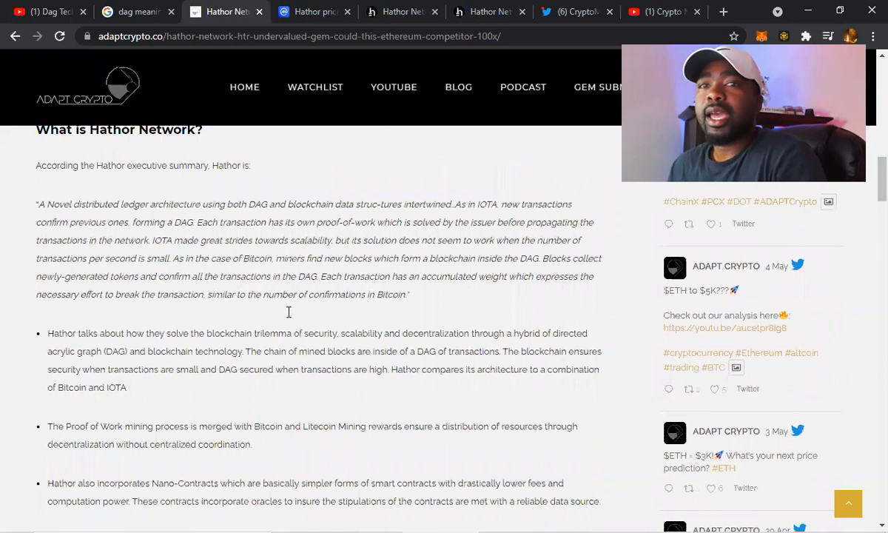
{"action": "scroll", "scroll_direction": "down", "scroll_amount": 3}
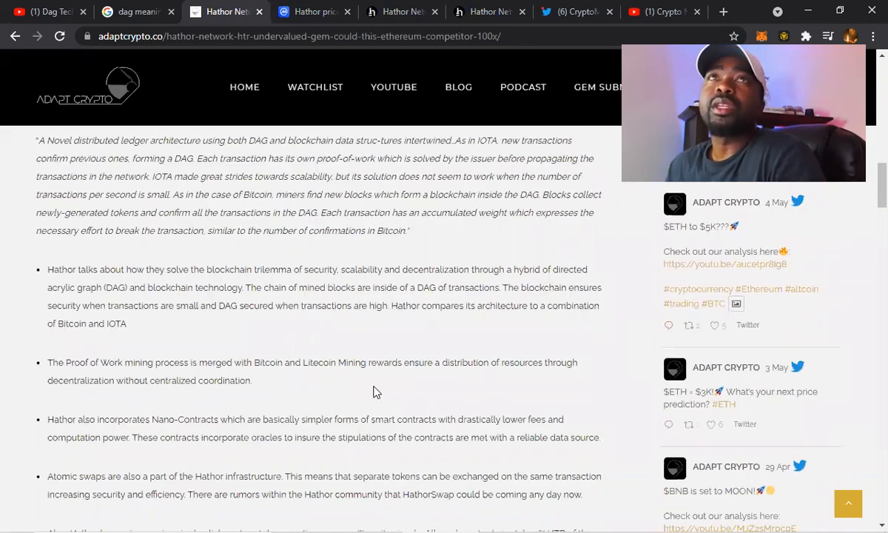
{"action": "scroll", "scroll_direction": "down", "scroll_amount": 3}
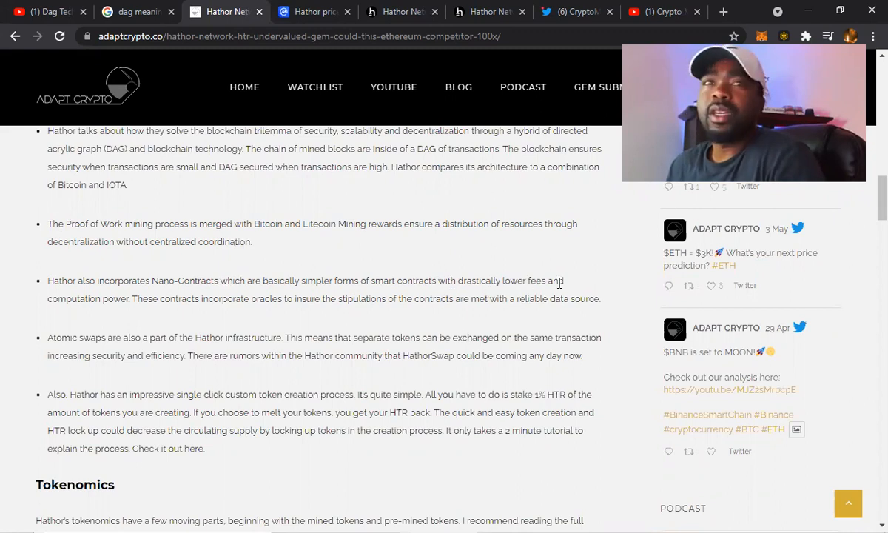
{"action": "mouse_move", "coordinate": [324, 315]}
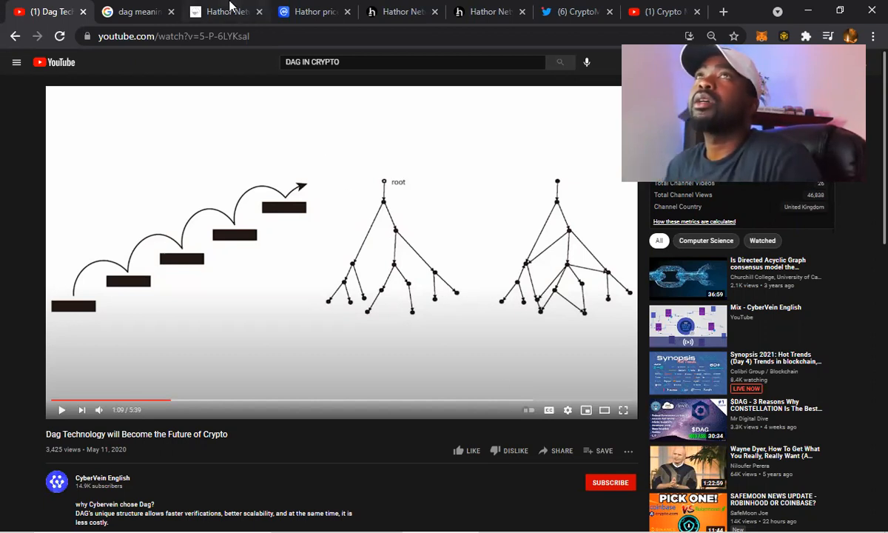
{"action": "mouse_move", "coordinate": [235, 11]}
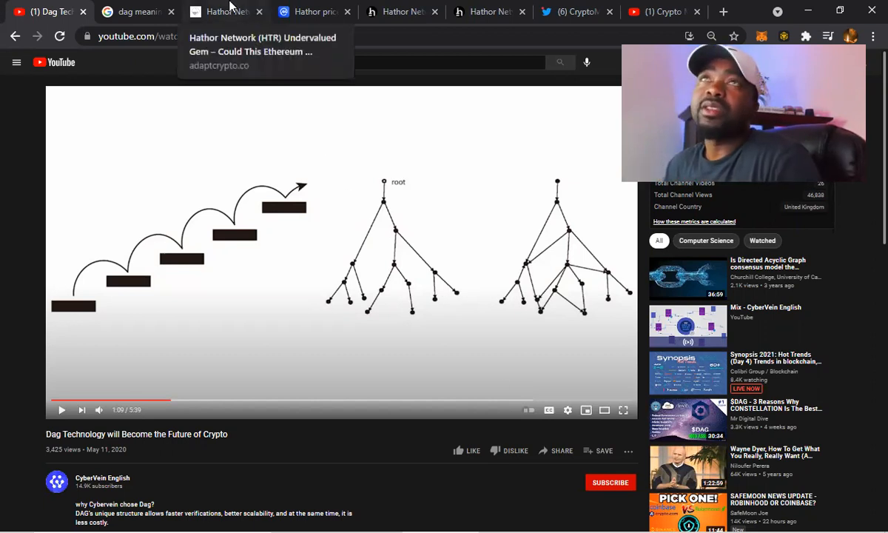
{"action": "left_click", "coordinate": [225, 12]}
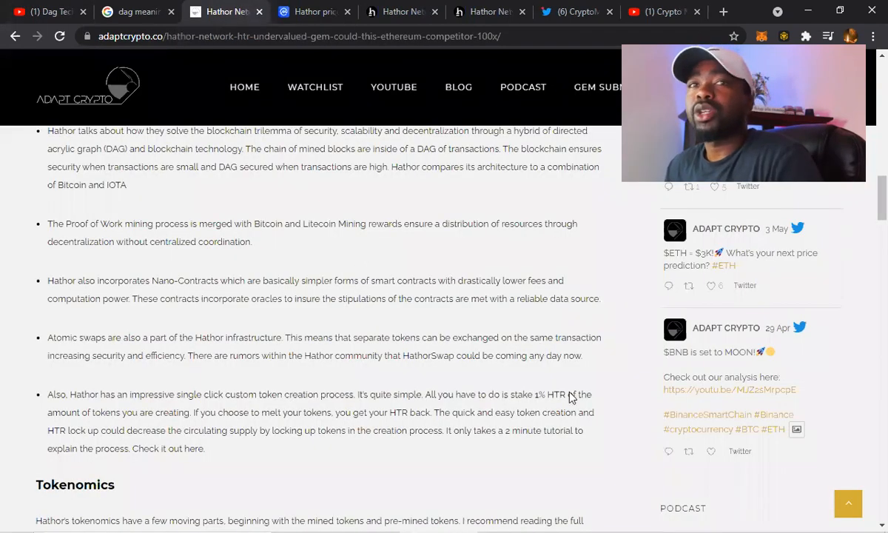
{"action": "mouse_move", "coordinate": [604, 420]}
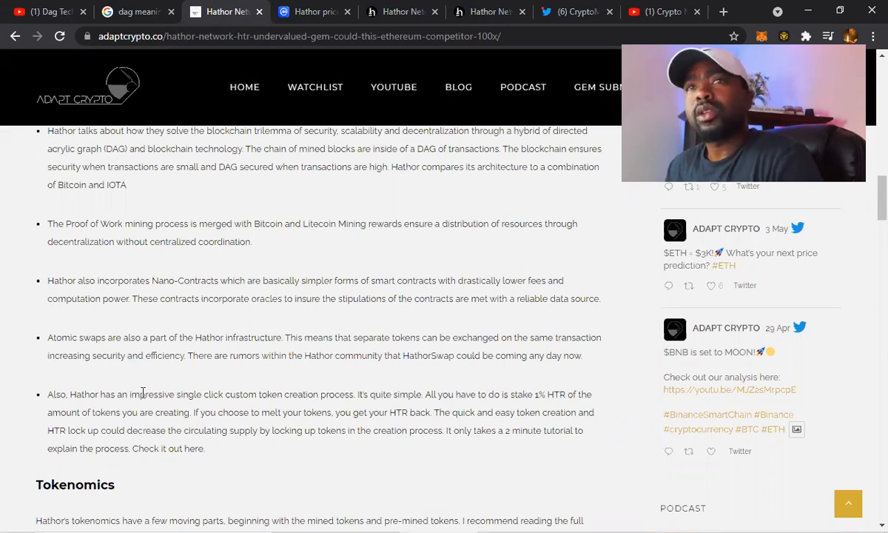
{"action": "mouse_move", "coordinate": [426, 379]}
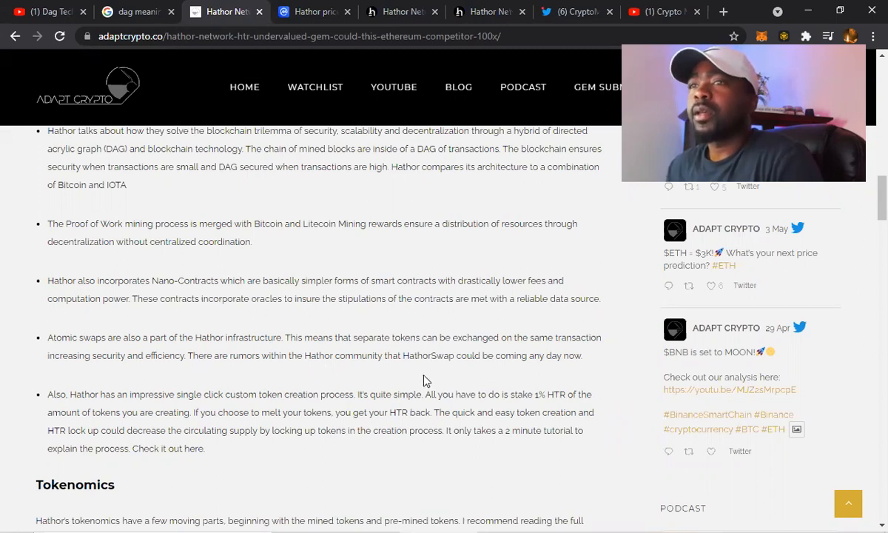
{"action": "mouse_move", "coordinate": [524, 355]}
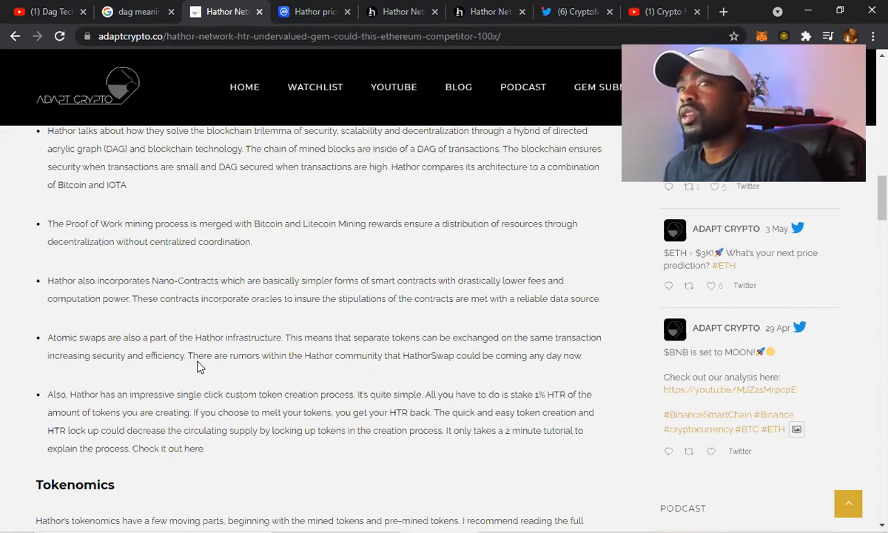
{"action": "mouse_move", "coordinate": [445, 373]}
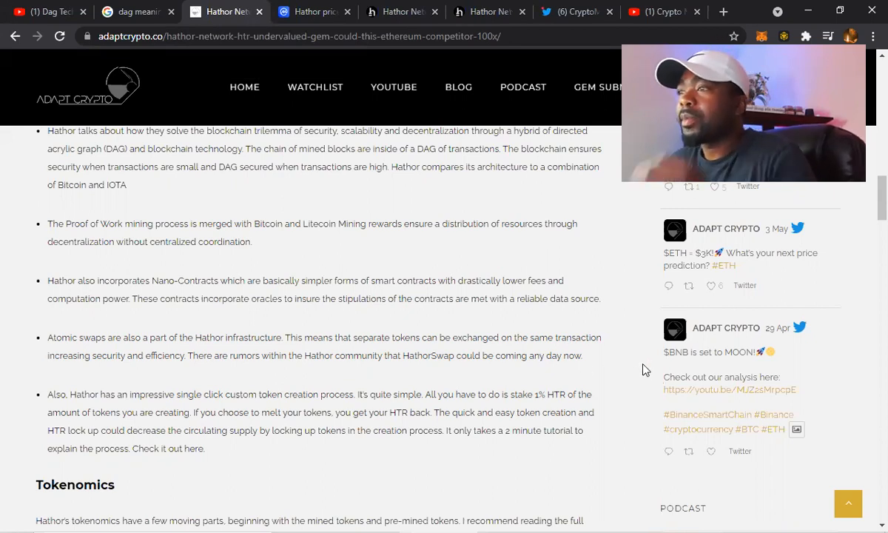
Step: Read the article's tokenomics, roadmap, price potential and summary, then switch to hathor.network
{"action": "scroll", "scroll_direction": "down", "scroll_amount": 3}
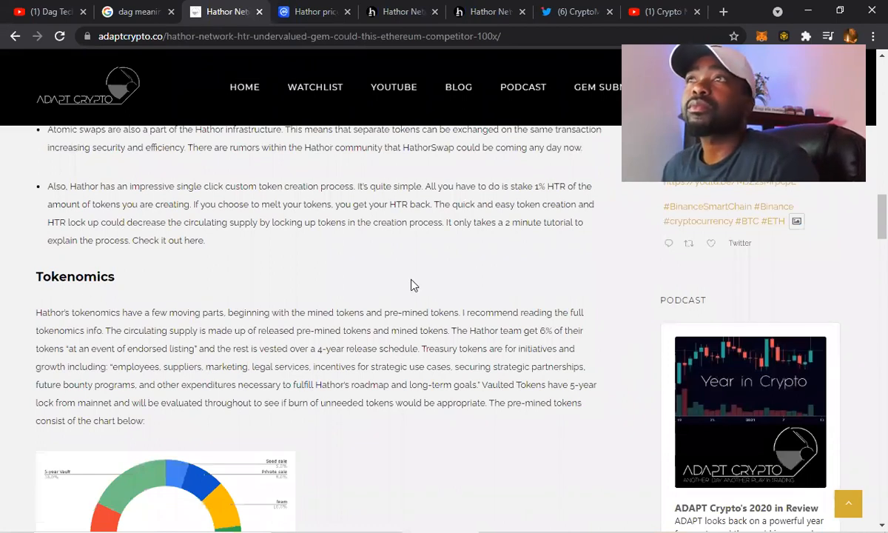
{"action": "scroll", "scroll_direction": "down", "scroll_amount": 3}
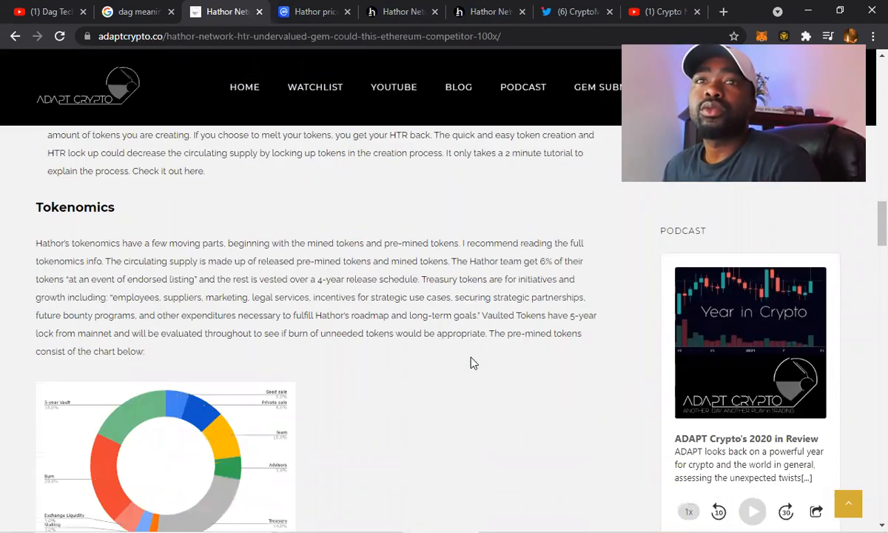
{"action": "scroll", "scroll_direction": "down", "scroll_amount": 3}
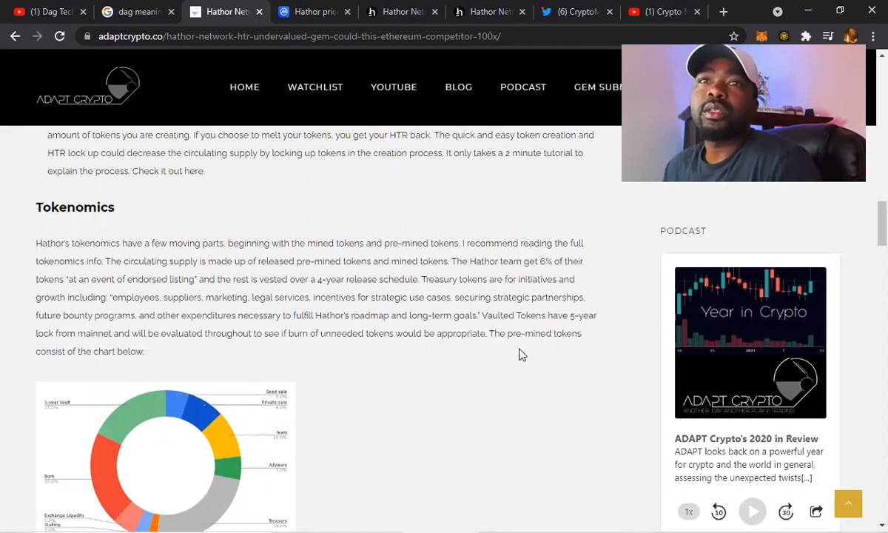
{"action": "scroll", "scroll_direction": "down", "scroll_amount": 3}
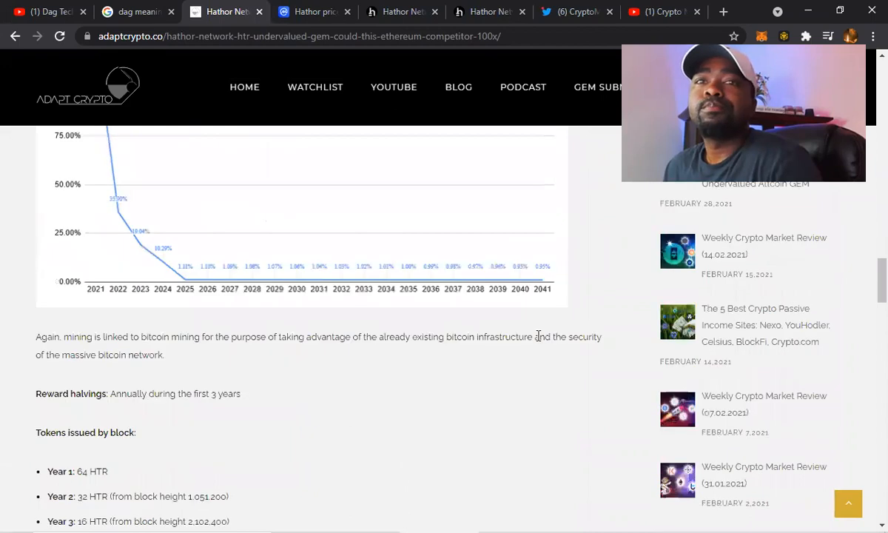
{"action": "scroll", "scroll_direction": "down", "scroll_amount": 3}
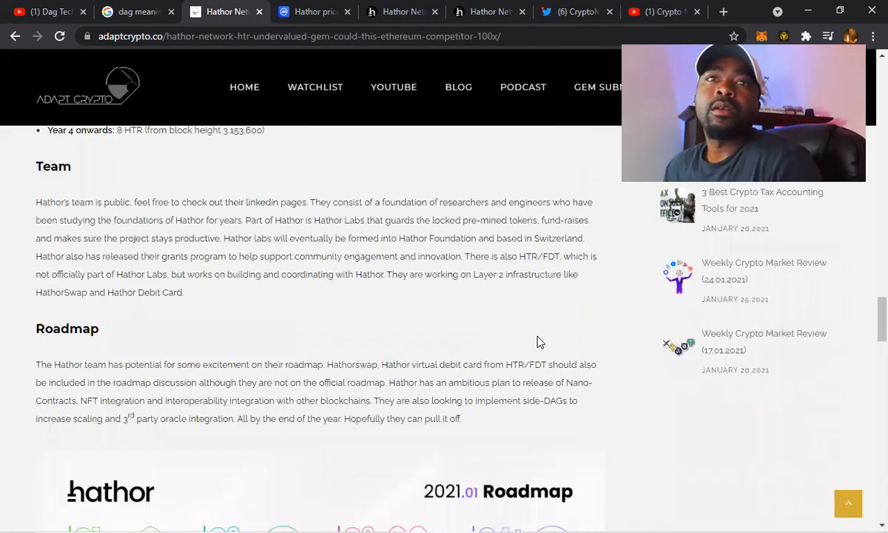
{"action": "scroll", "scroll_direction": "down", "scroll_amount": 3}
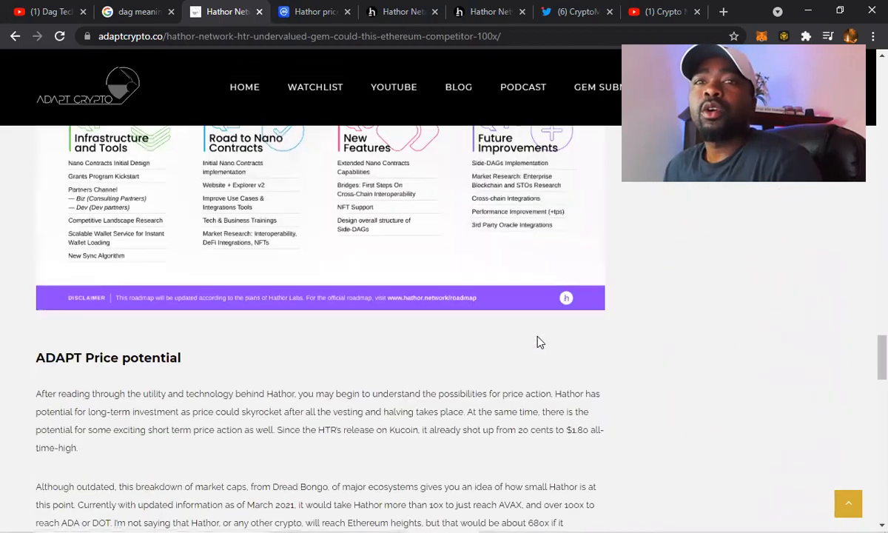
{"action": "scroll", "scroll_direction": "down", "scroll_amount": 3}
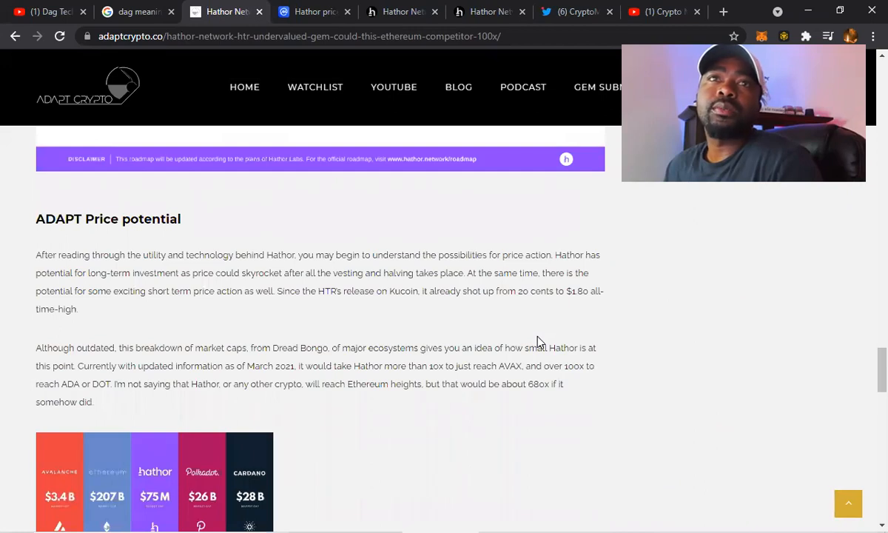
{"action": "scroll", "scroll_direction": "down", "scroll_amount": 3}
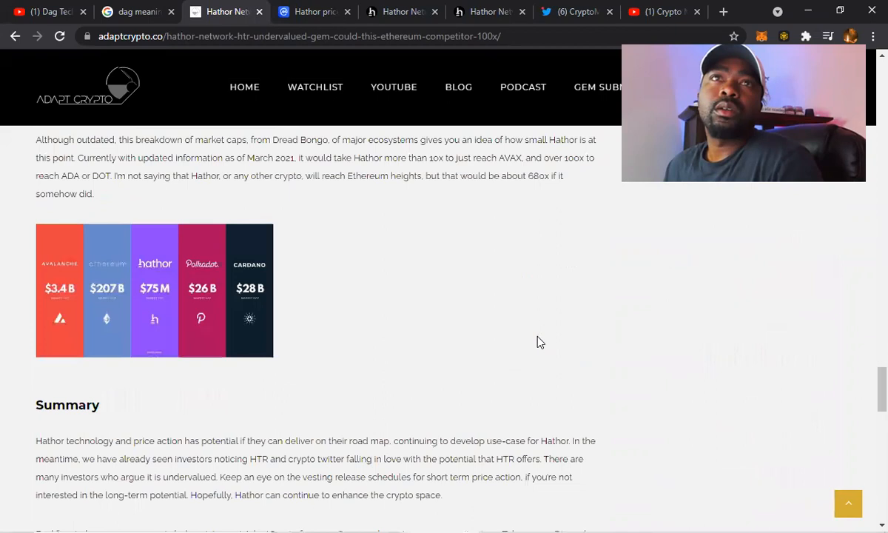
{"action": "scroll", "scroll_direction": "down", "scroll_amount": 3}
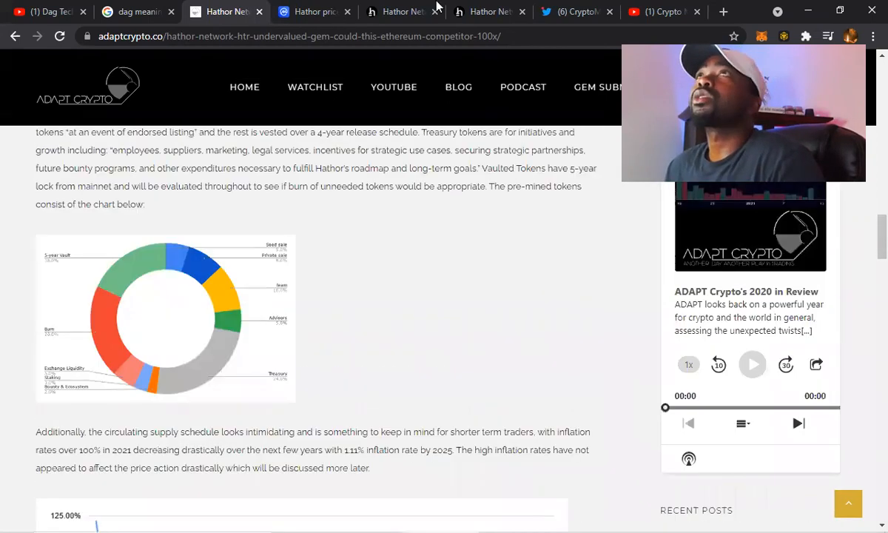
{"action": "left_click", "coordinate": [401, 12]}
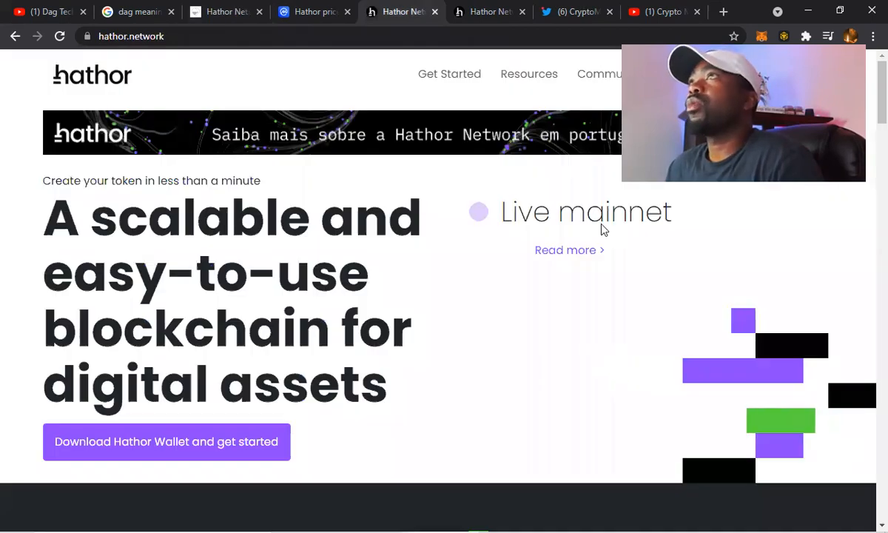
{"action": "mouse_move", "coordinate": [134, 166]}
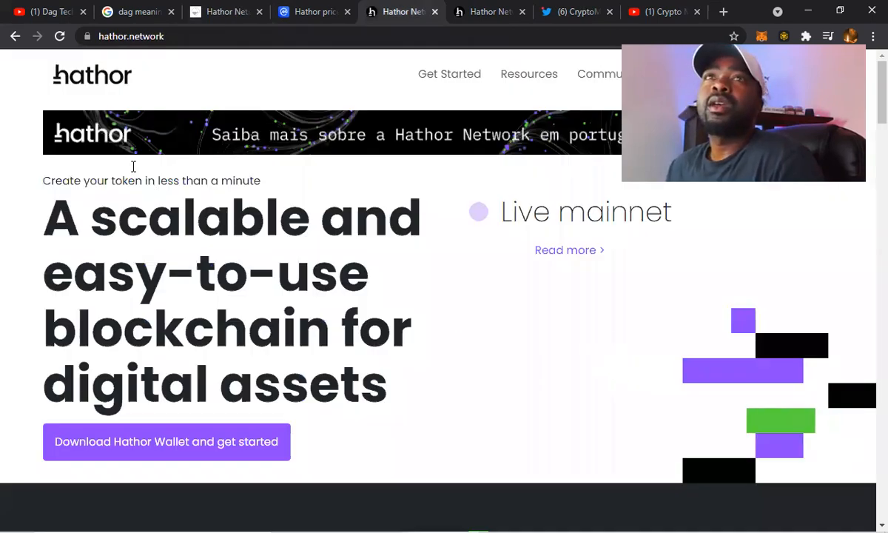
{"action": "scroll", "scroll_direction": "down", "scroll_amount": 3}
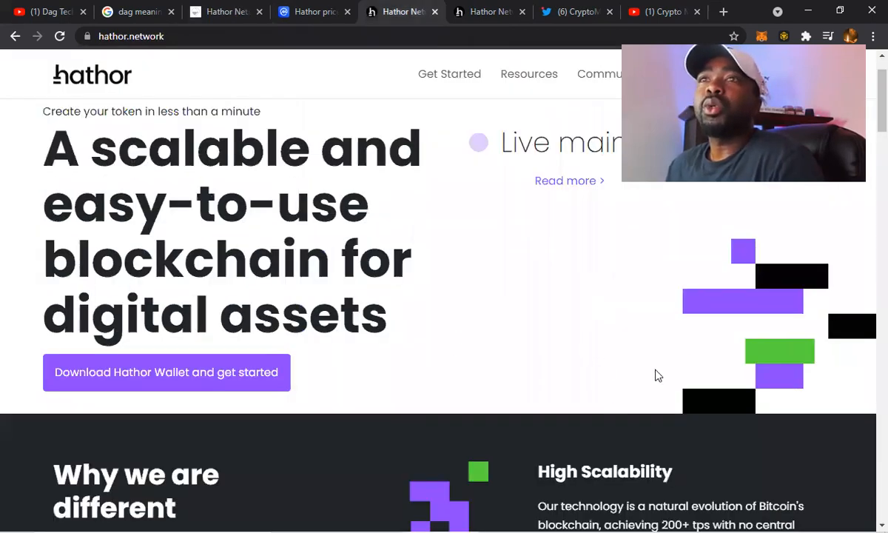
{"action": "mouse_move", "coordinate": [576, 388]}
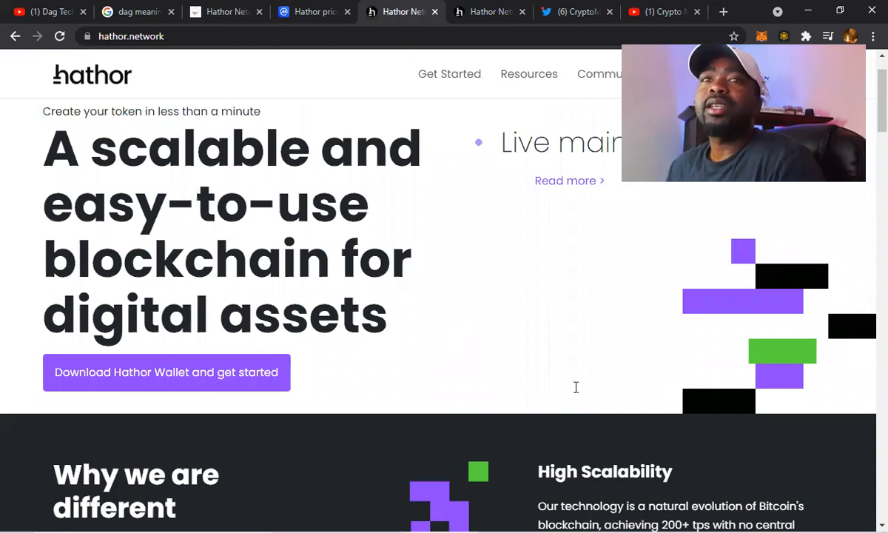
{"action": "scroll", "scroll_direction": "down", "scroll_amount": 3}
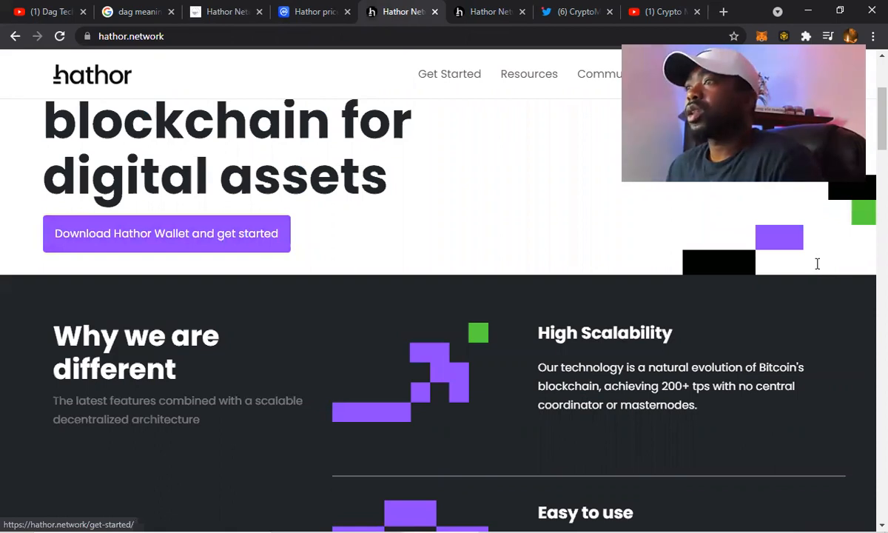
{"action": "scroll", "scroll_direction": "down", "scroll_amount": 3}
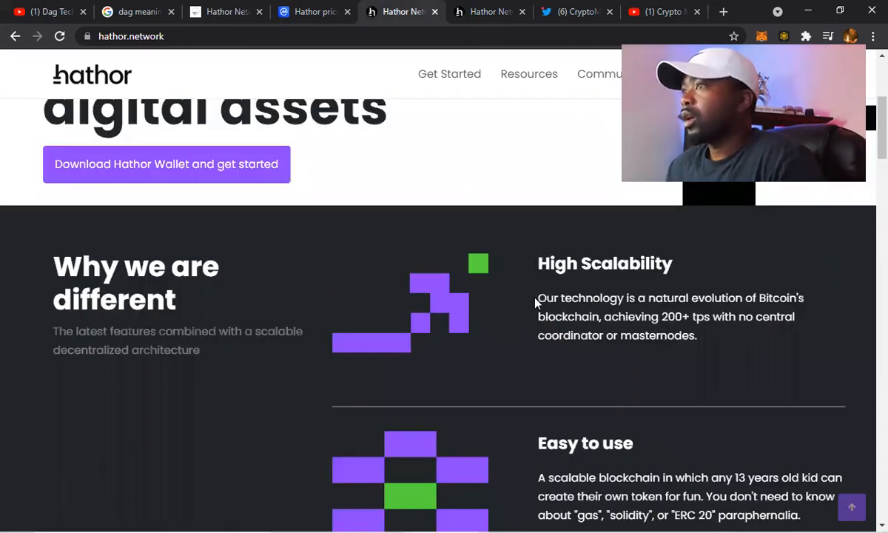
{"action": "mouse_move", "coordinate": [779, 340]}
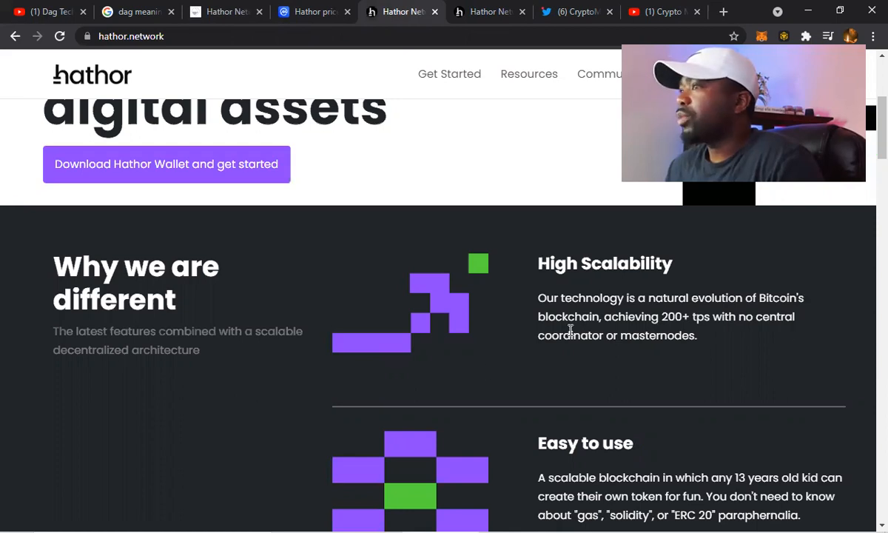
{"action": "scroll", "scroll_direction": "down", "scroll_amount": 3}
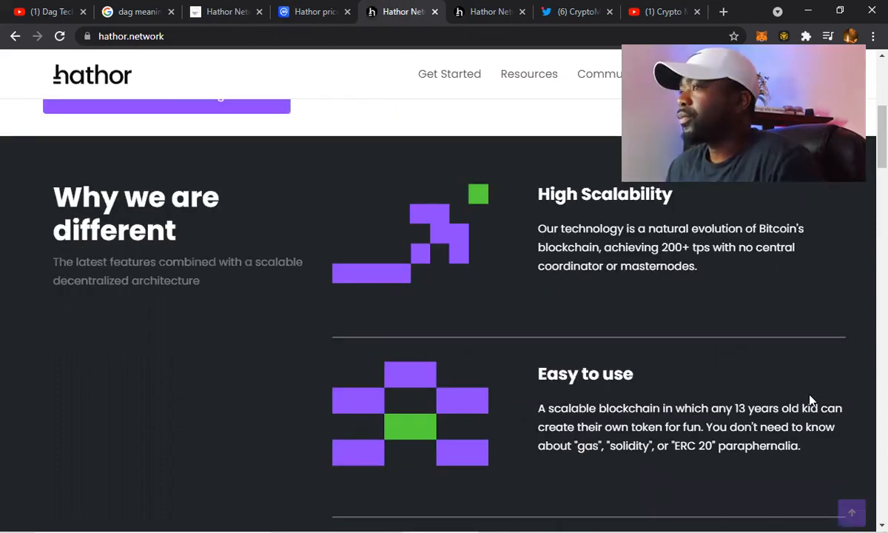
{"action": "scroll", "scroll_direction": "down", "scroll_amount": 3}
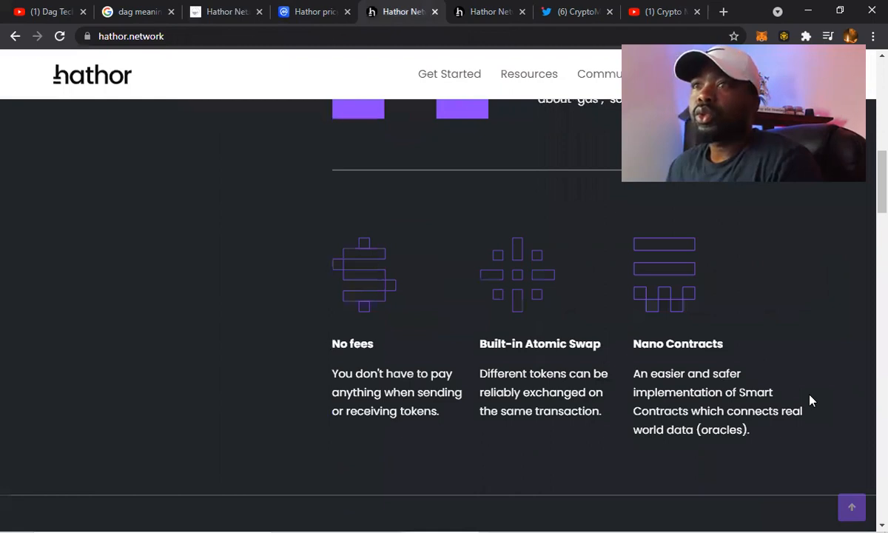
{"action": "scroll", "scroll_direction": "down", "scroll_amount": 3}
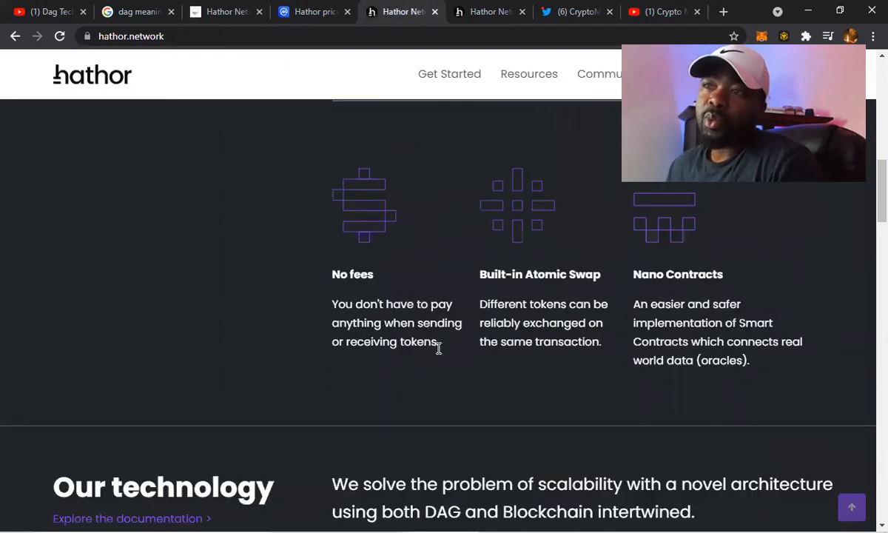
{"action": "mouse_move", "coordinate": [361, 273]}
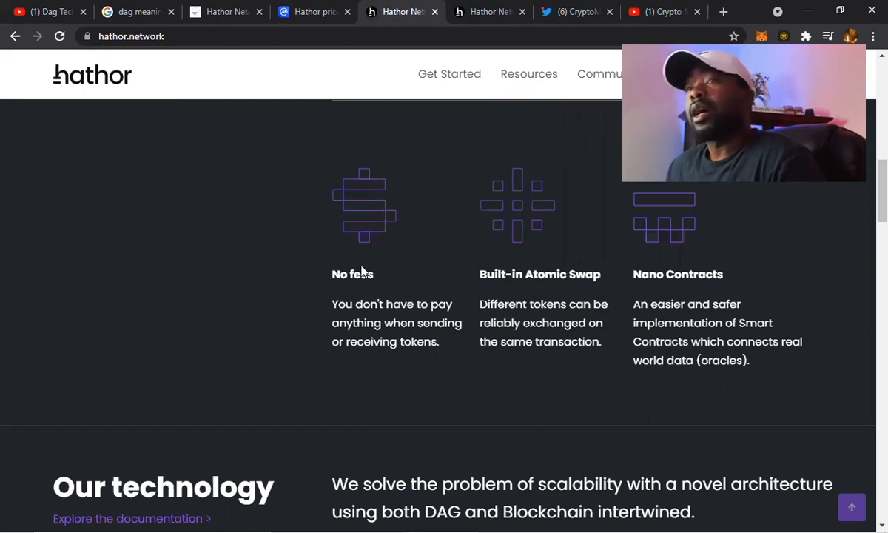
{"action": "mouse_move", "coordinate": [458, 374]}
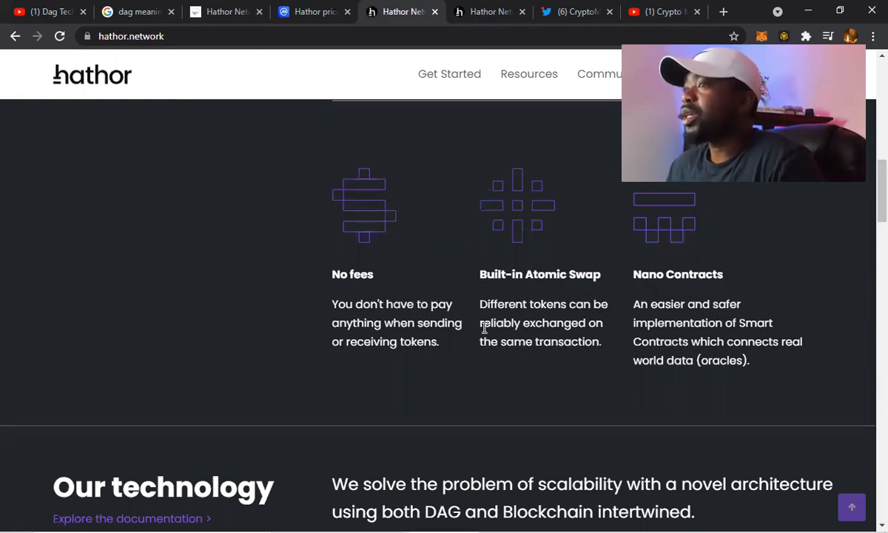
{"action": "mouse_move", "coordinate": [575, 361]}
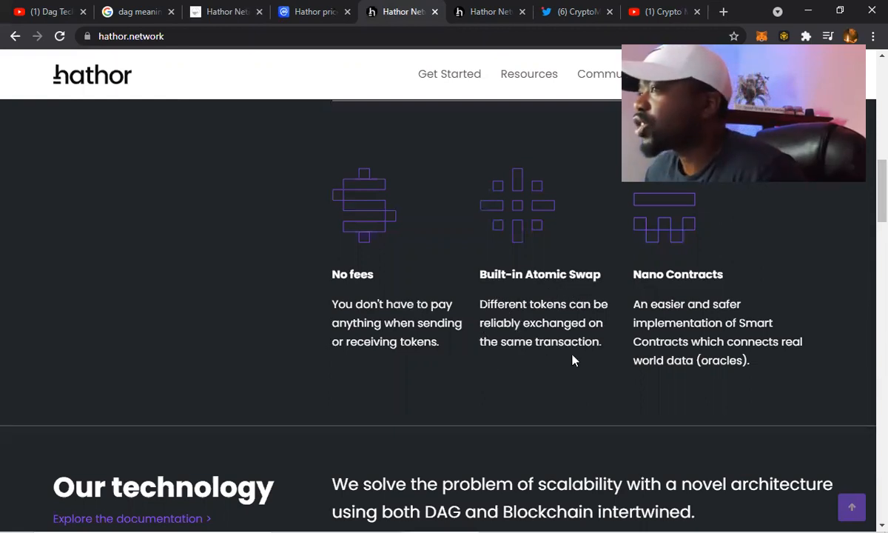
{"action": "mouse_move", "coordinate": [571, 382]}
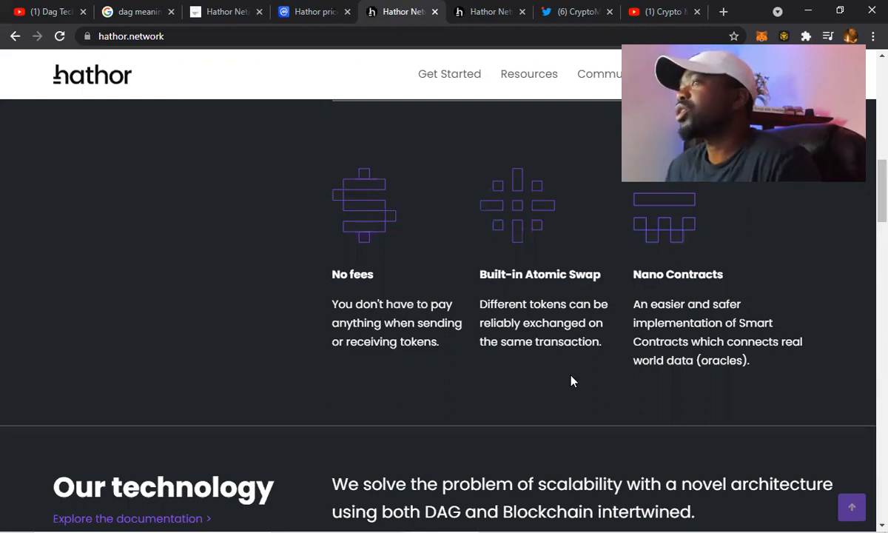
{"action": "scroll", "scroll_direction": "down", "scroll_amount": 3}
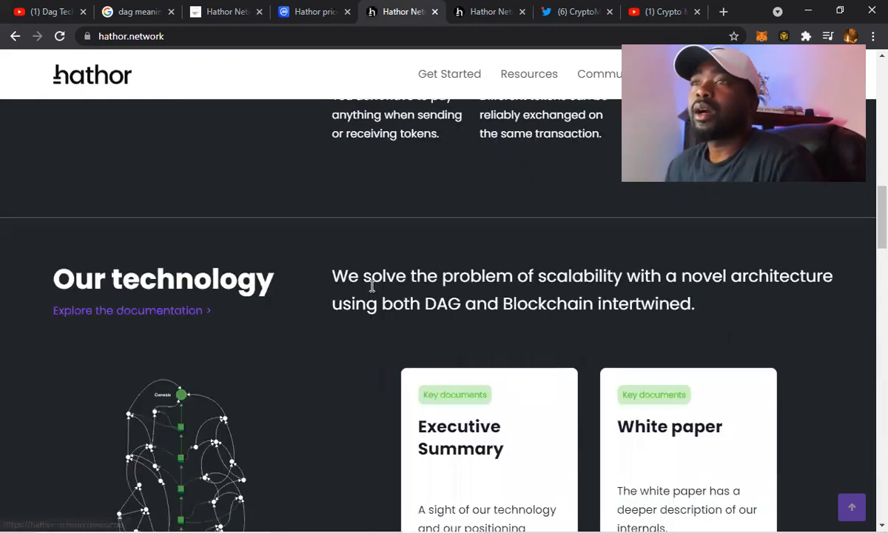
{"action": "mouse_move", "coordinate": [836, 317]}
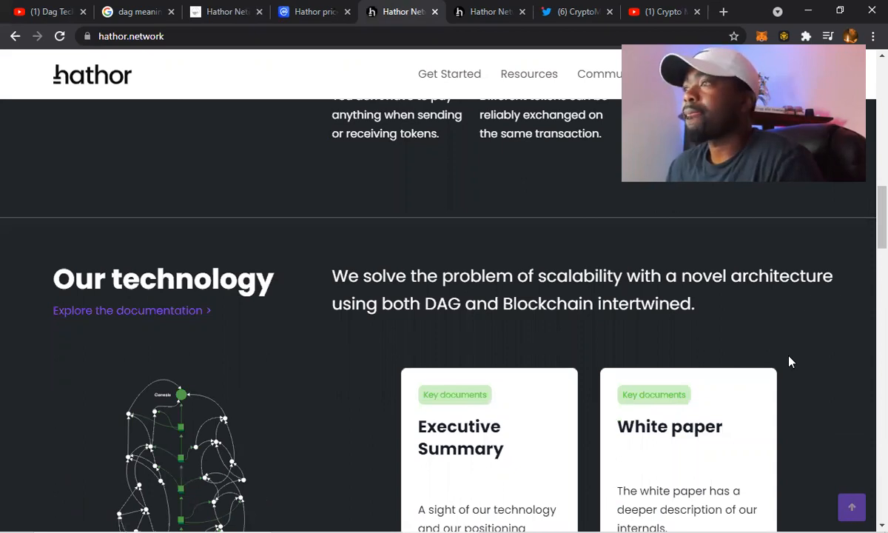
{"action": "scroll", "scroll_direction": "down", "scroll_amount": 3}
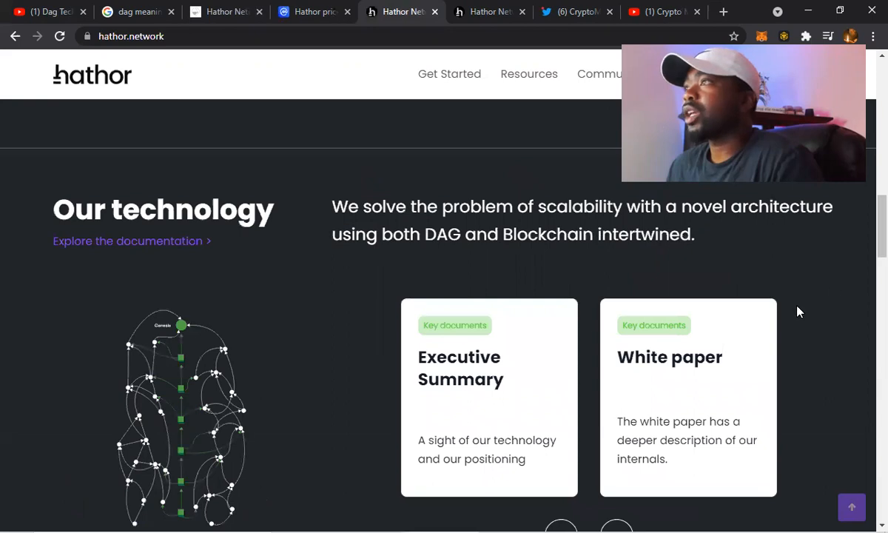
{"action": "scroll", "scroll_direction": "down", "scroll_amount": 3}
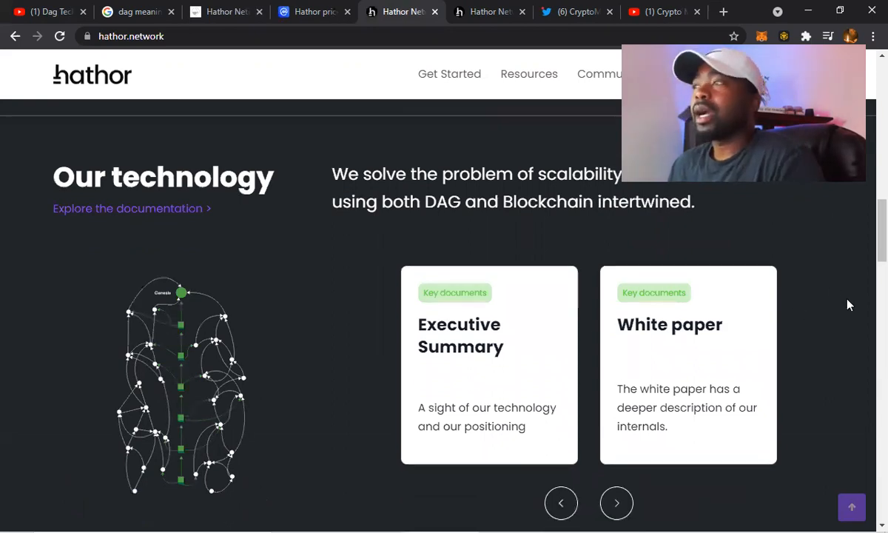
{"action": "scroll", "scroll_direction": "down", "scroll_amount": 3}
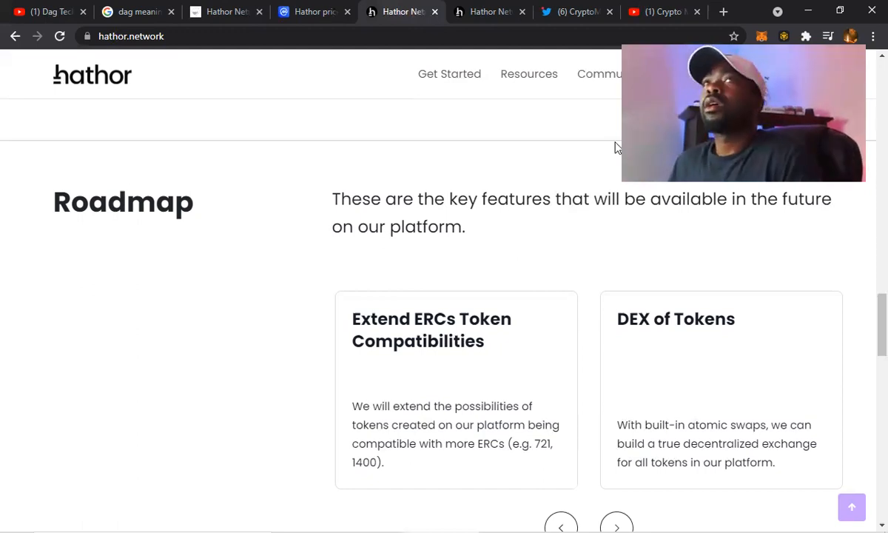
{"action": "left_click", "coordinate": [663, 12]}
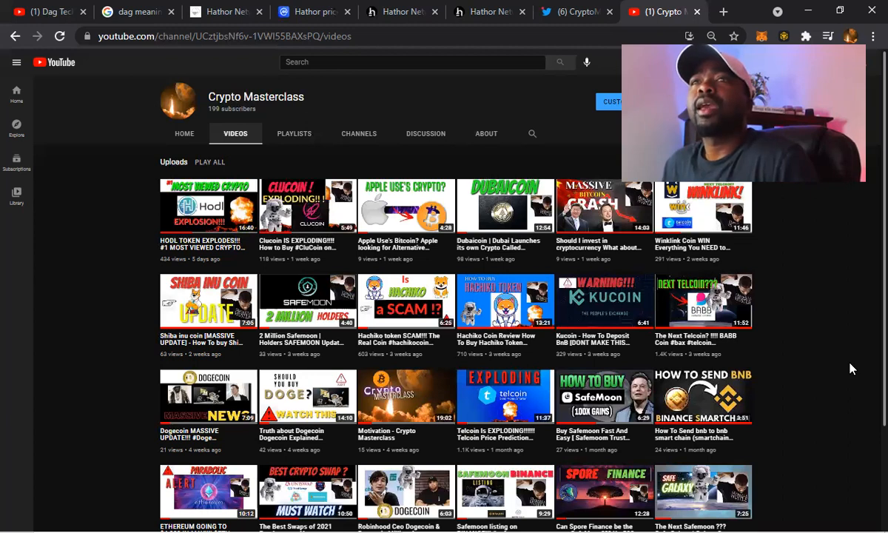
{"action": "mouse_move", "coordinate": [826, 441]}
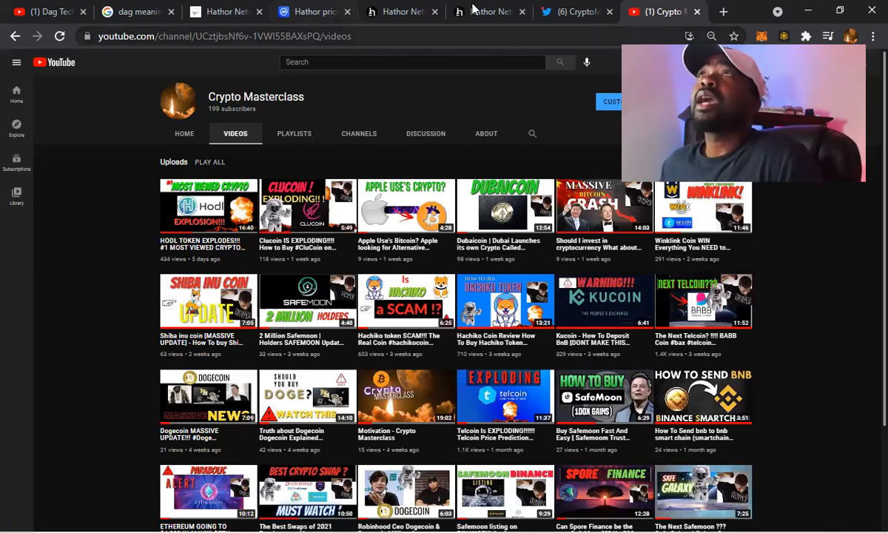
Step: Switch to the CryptoMasterclass Twitter profile from the YouTube videos page
{"action": "left_click", "coordinate": [566, 12]}
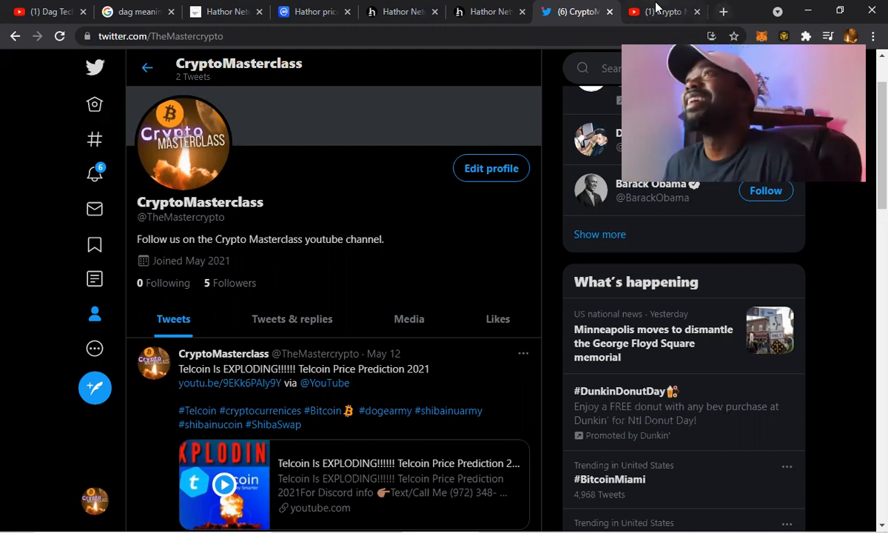
{"action": "left_click", "coordinate": [660, 12]}
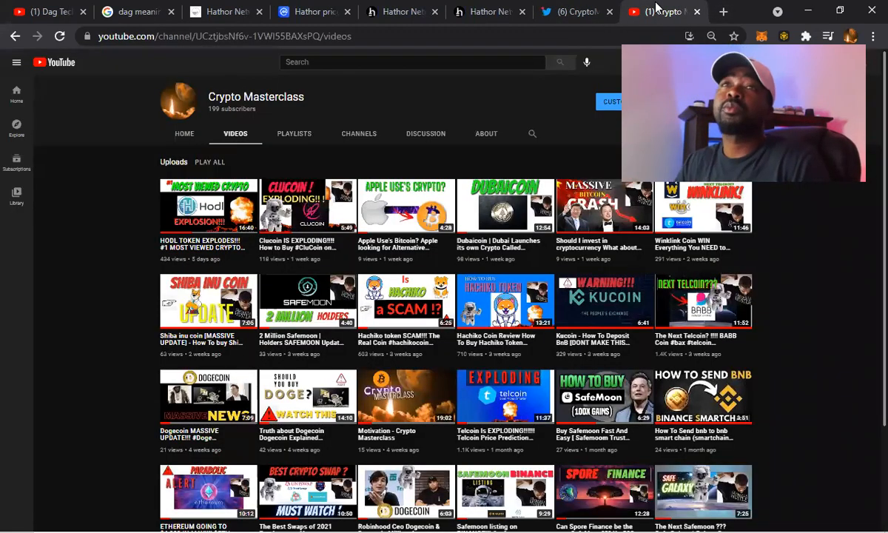